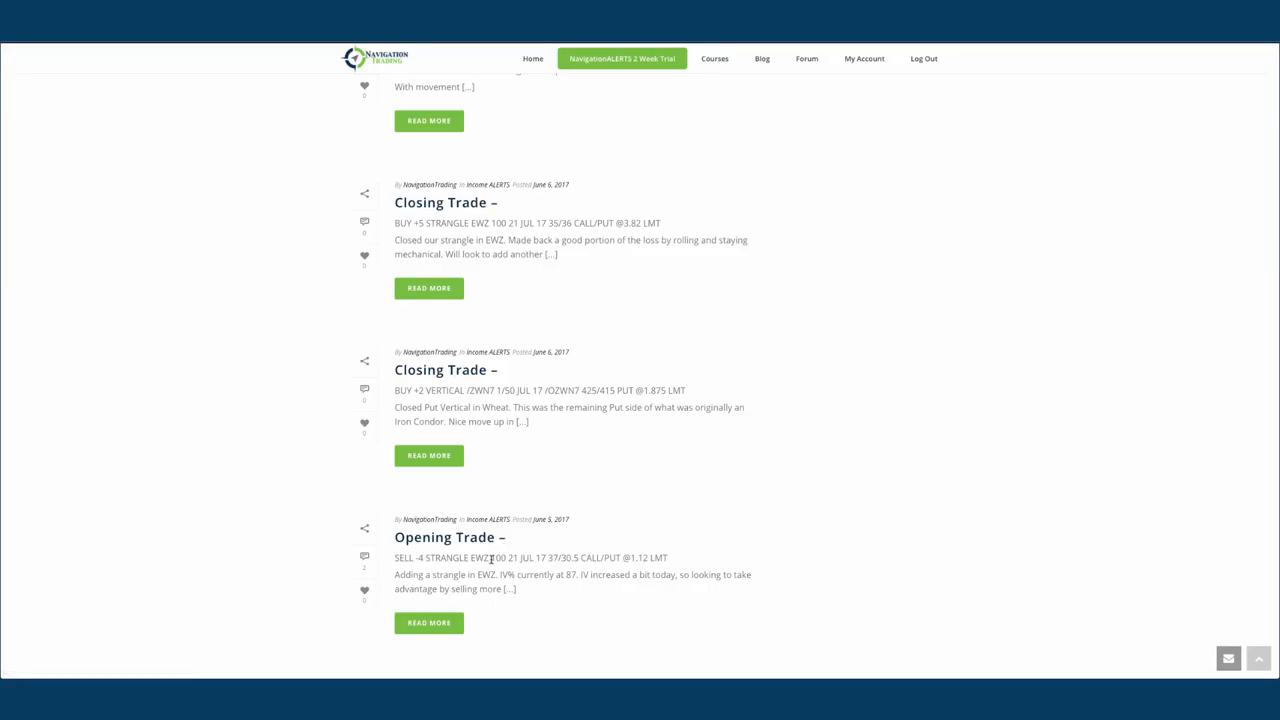
{"action": "mouse_move", "coordinate": [509, 573]}
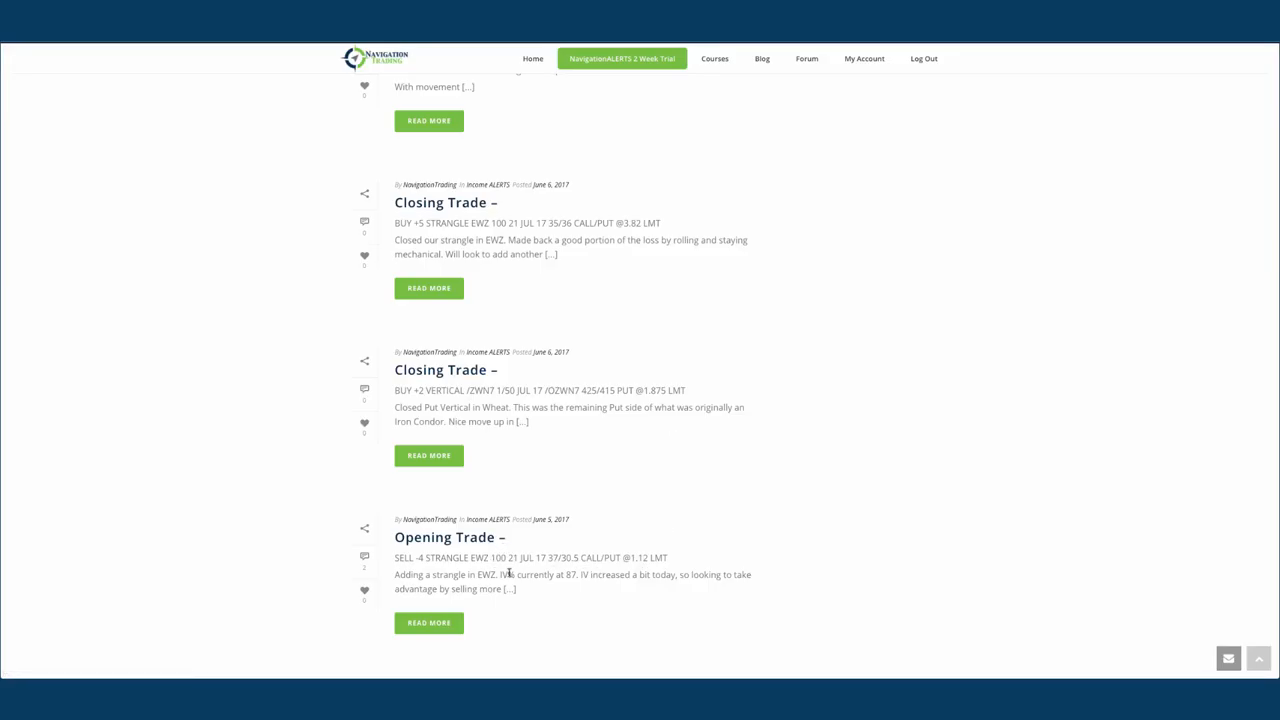
{"action": "mouse_move", "coordinate": [547, 588]}
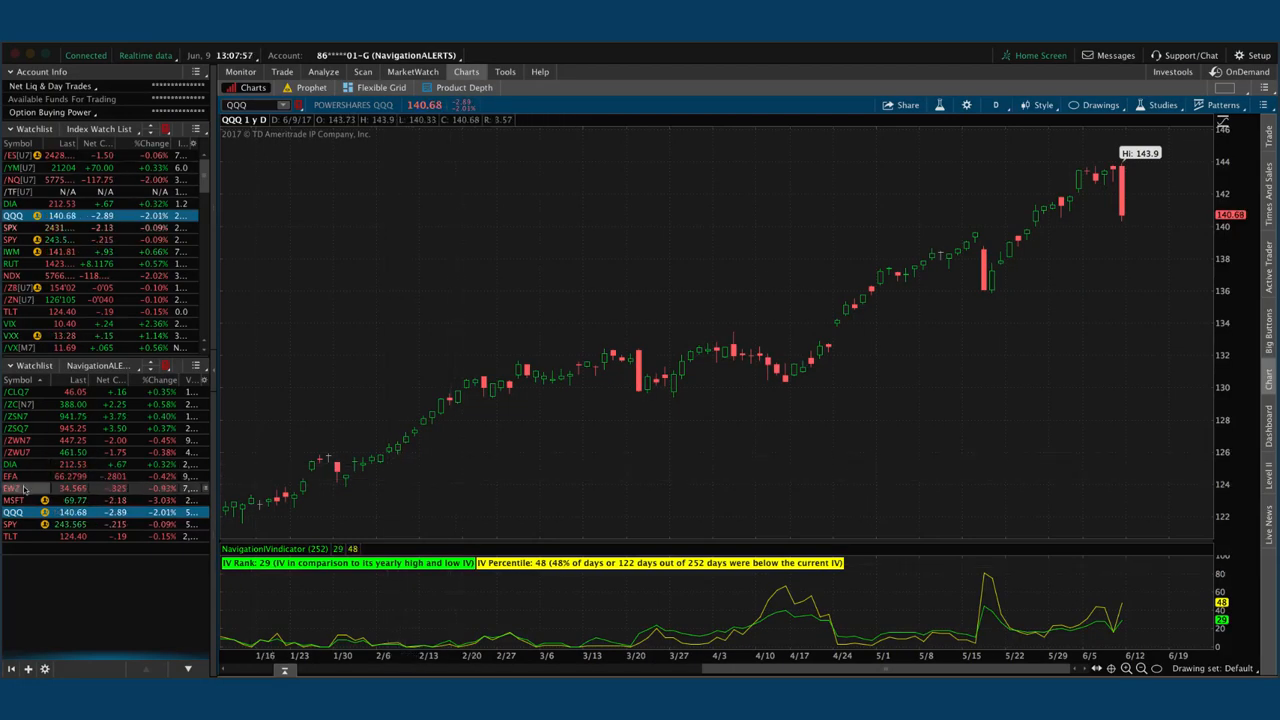
Load EWZ's one-year daily chart from the NavigationALERTS watchlist, showing IV Rank 42, IV Percentile 71.
{"action": "left_click", "coordinate": [13, 488]}
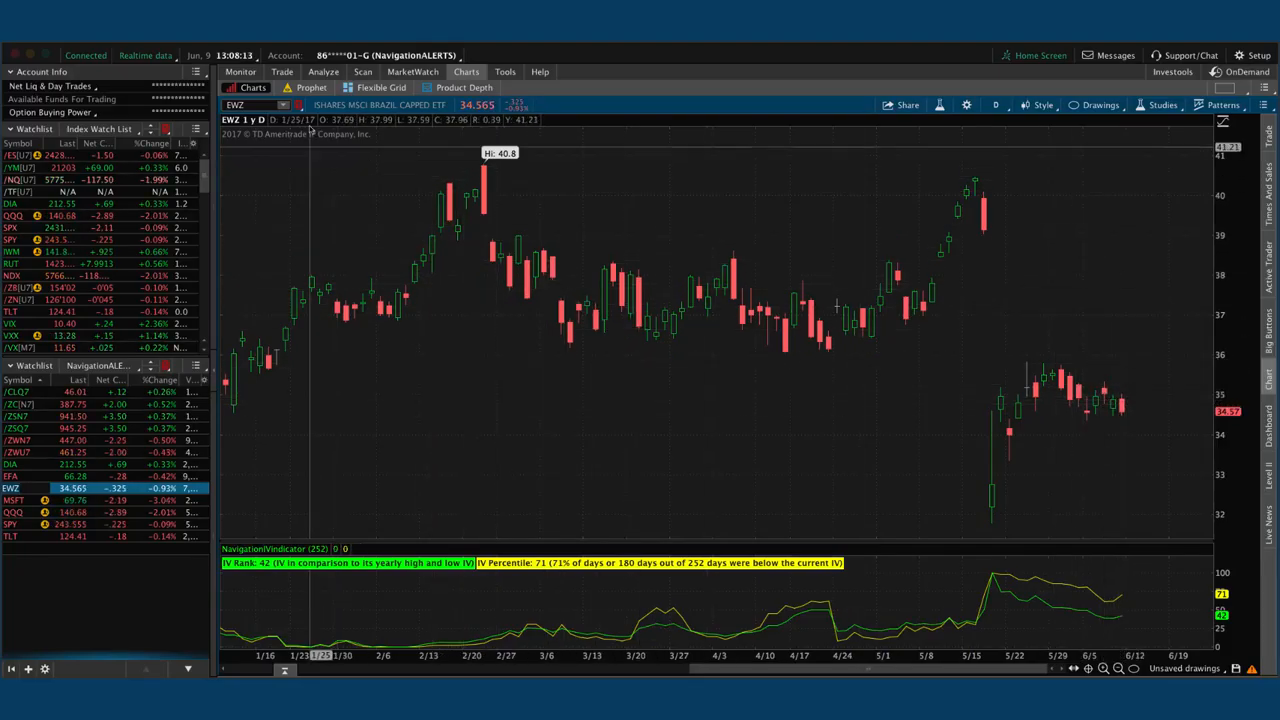
View the short EWZ July 30.5/37 strangle risk profile and read P/L at lower prices.
{"action": "left_click", "coordinate": [323, 71]}
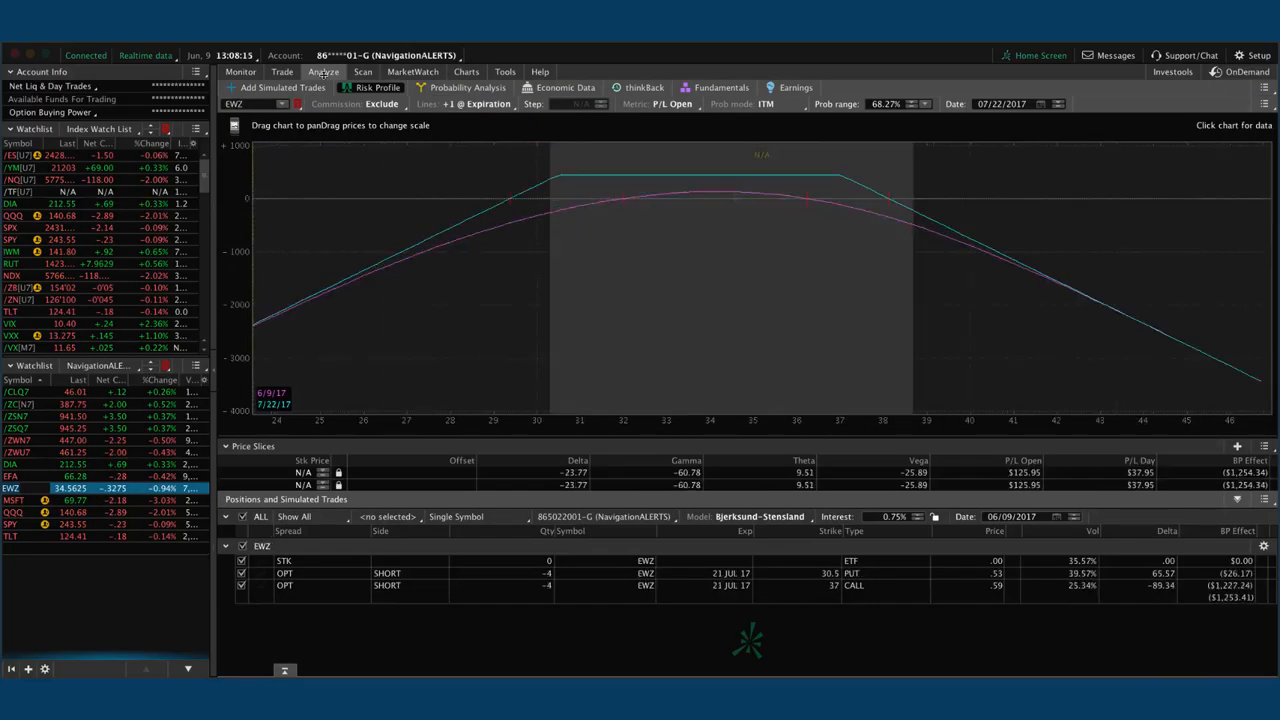
{"action": "mouse_move", "coordinate": [614, 330]}
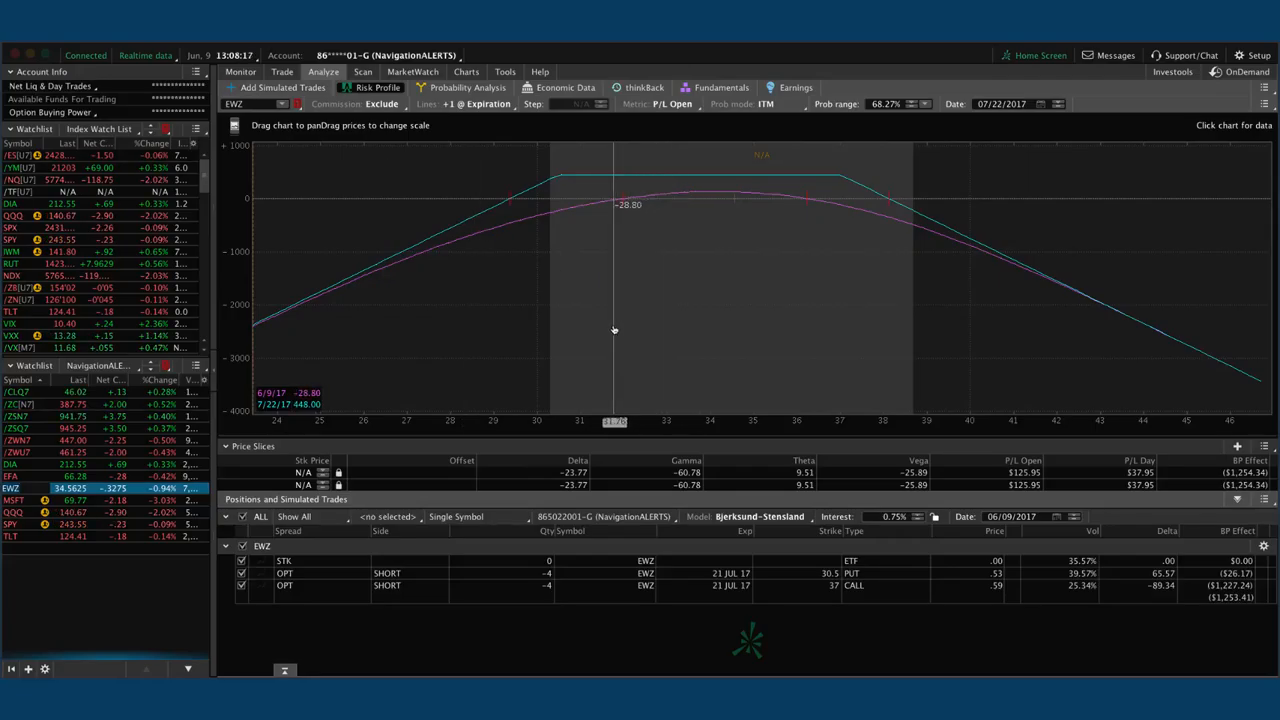
{"action": "left_click_drag", "start_coordinate": [614, 330], "coordinate": [738, 257]}
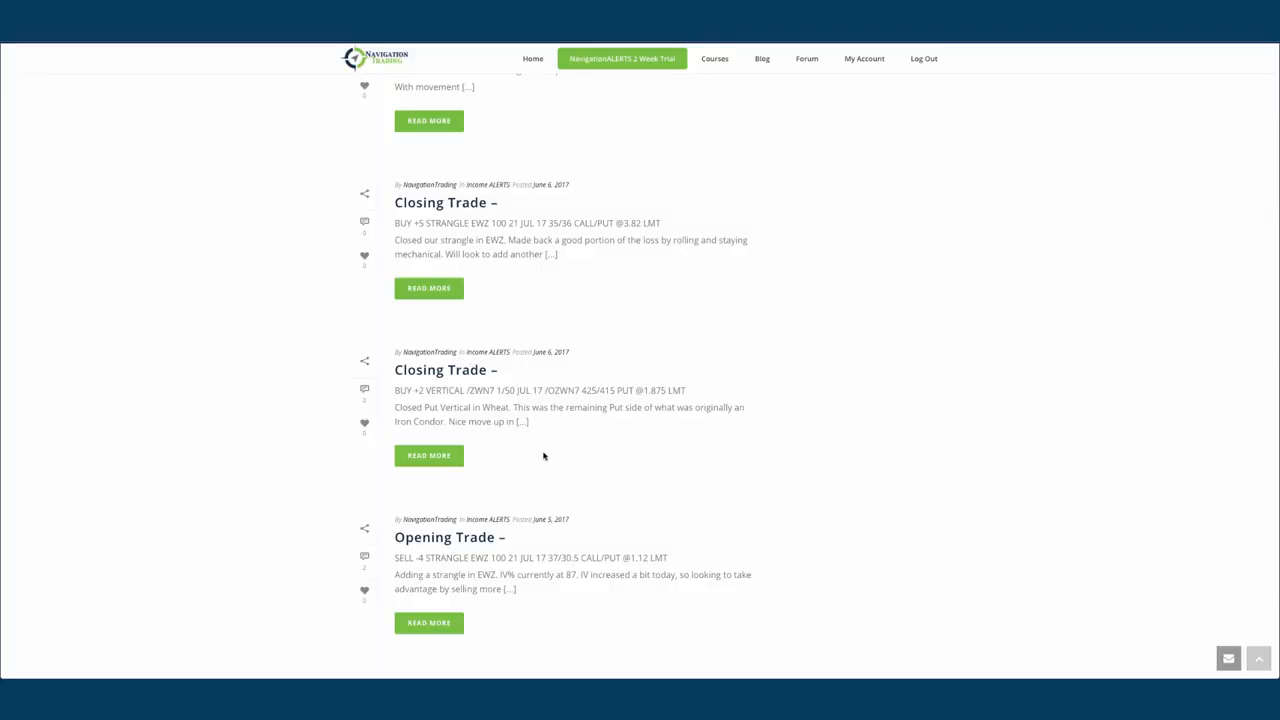
{"action": "mouse_move", "coordinate": [507, 444]}
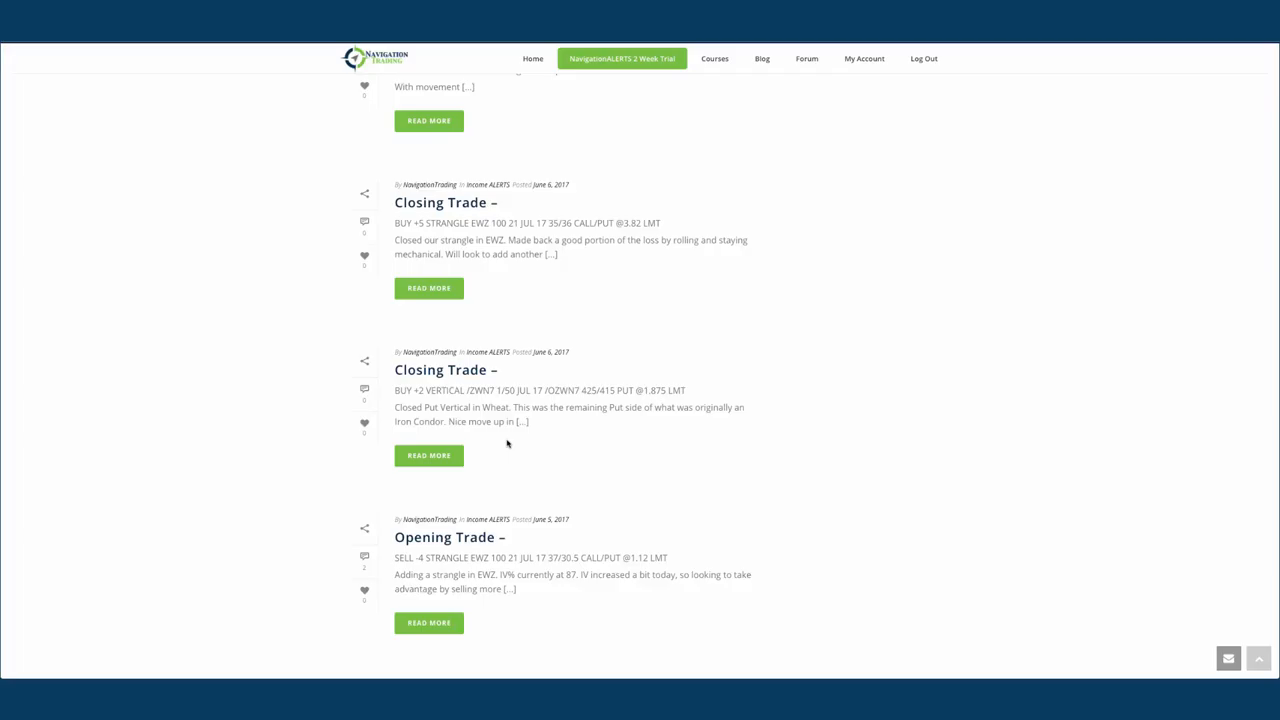
{"action": "mouse_move", "coordinate": [586, 432]}
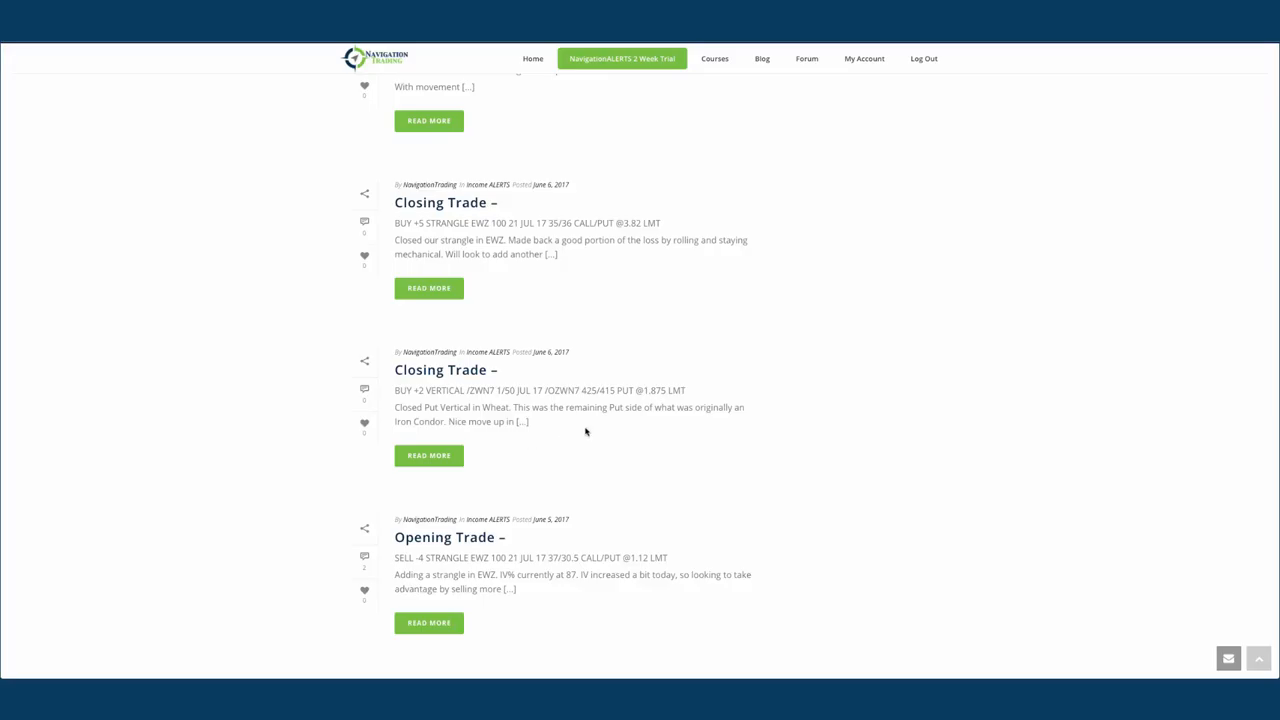
{"action": "mouse_move", "coordinate": [596, 422]}
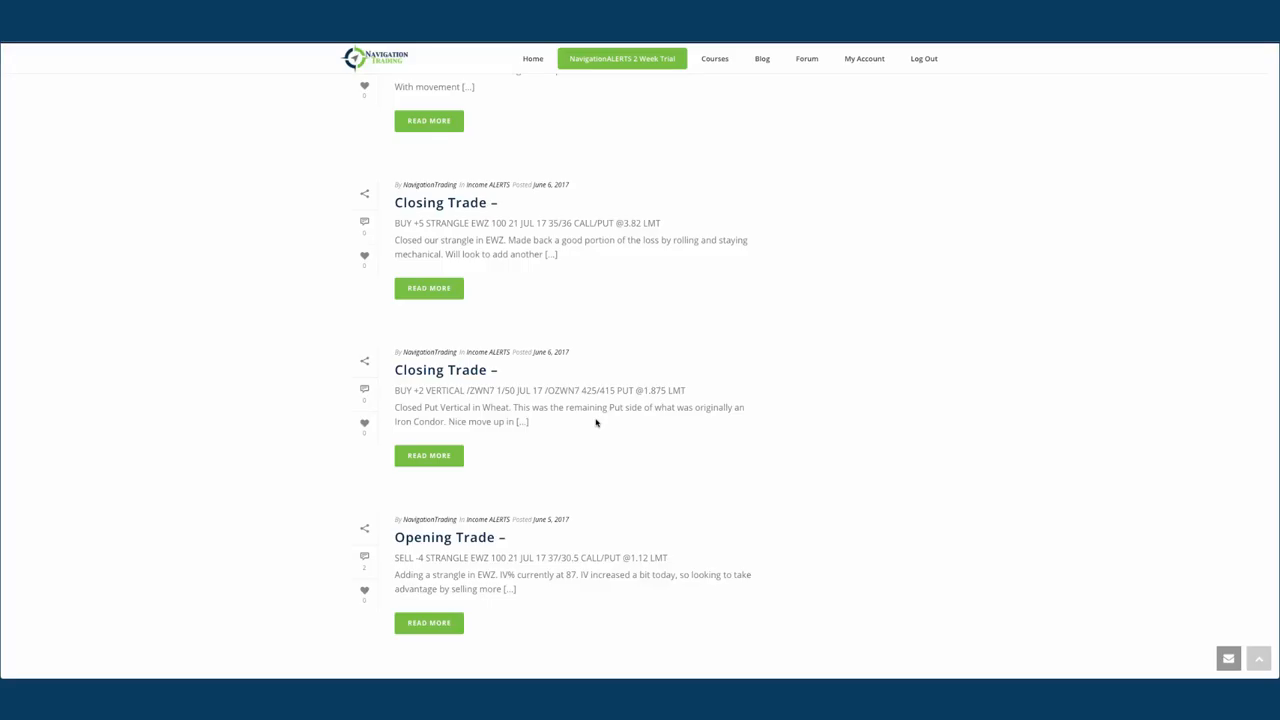
{"action": "mouse_move", "coordinate": [509, 427]}
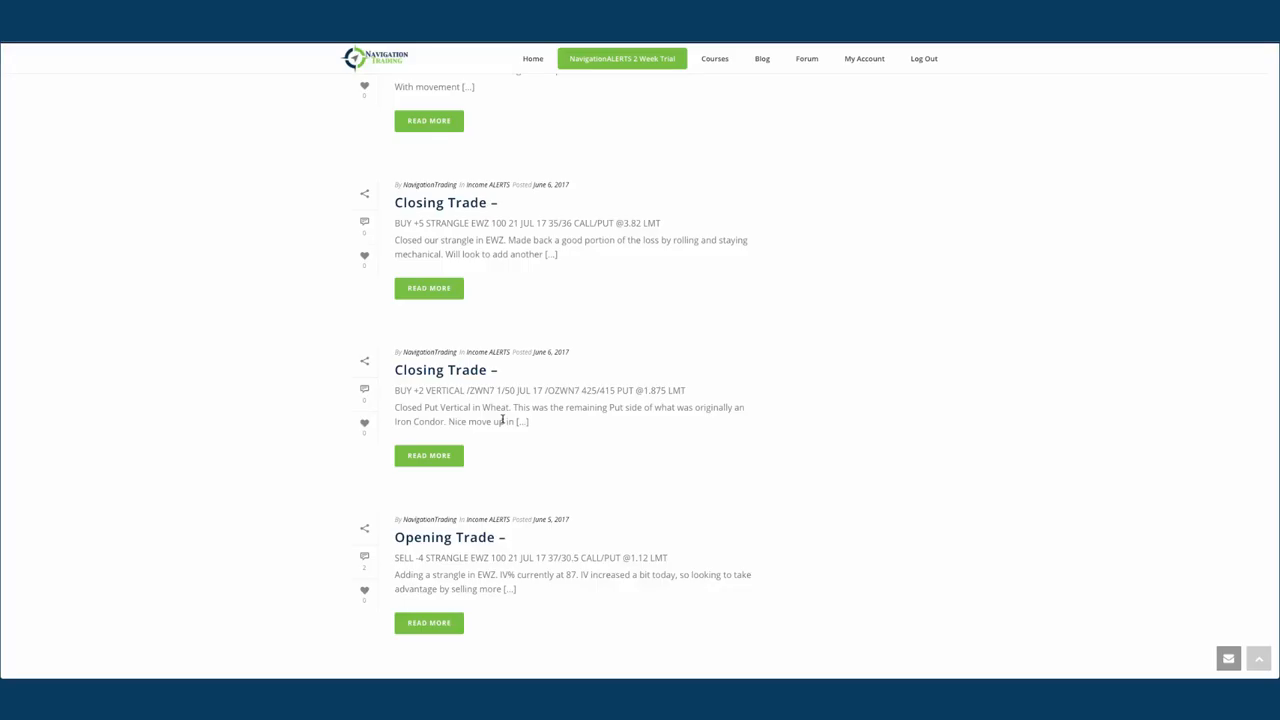
Scroll up the alerts feed to the June 7 corn iron condor opening trade alert.
{"action": "scroll", "scroll_direction": "up", "scroll_amount": 3}
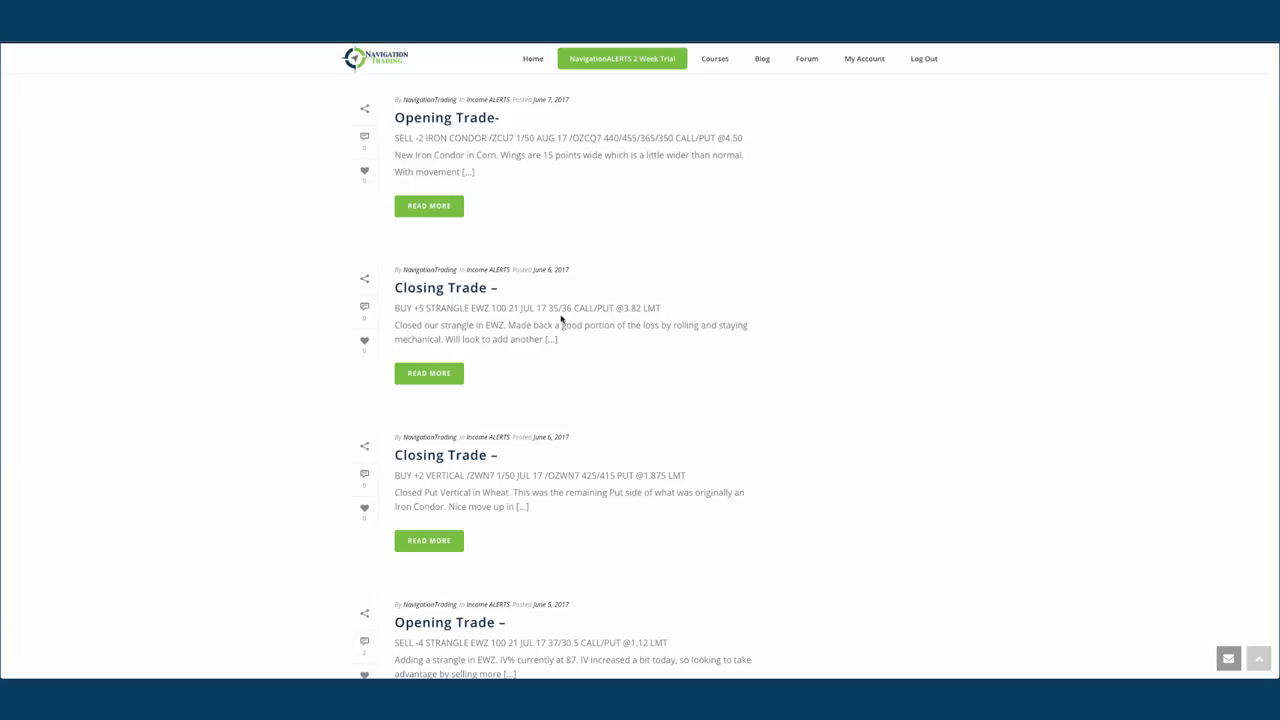
{"action": "mouse_move", "coordinate": [550, 308]}
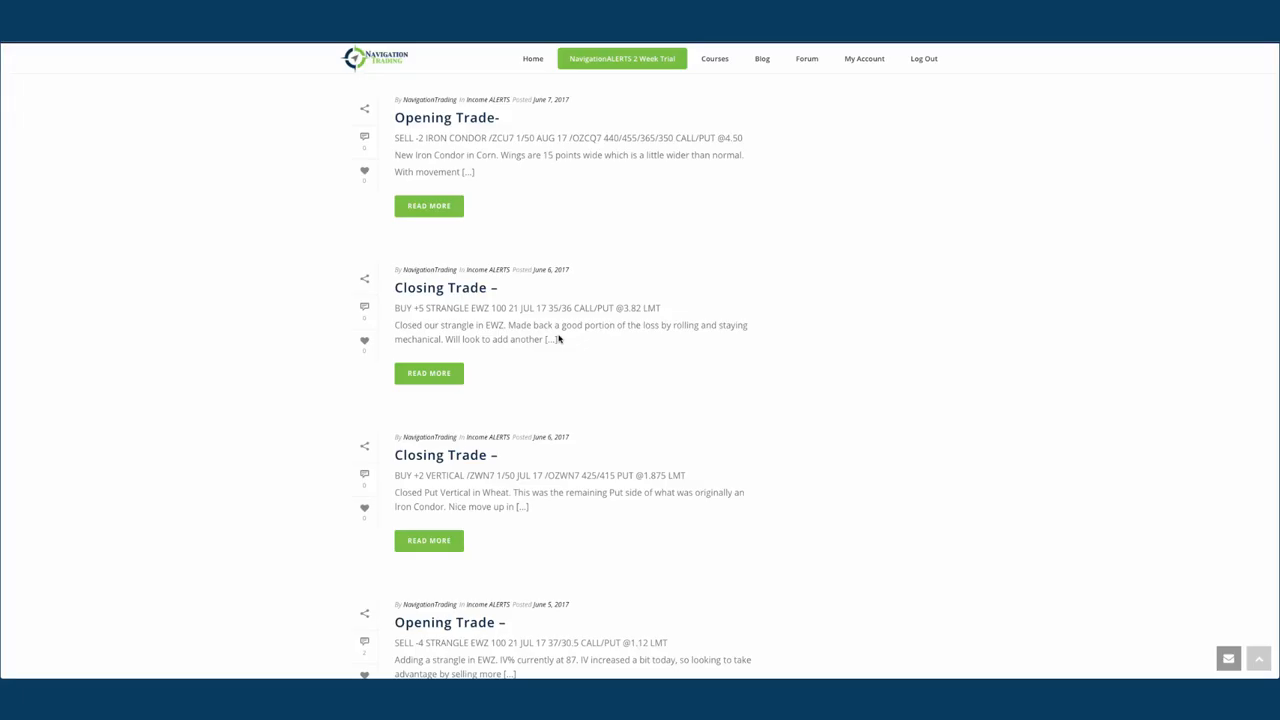
{"action": "mouse_move", "coordinate": [563, 340]}
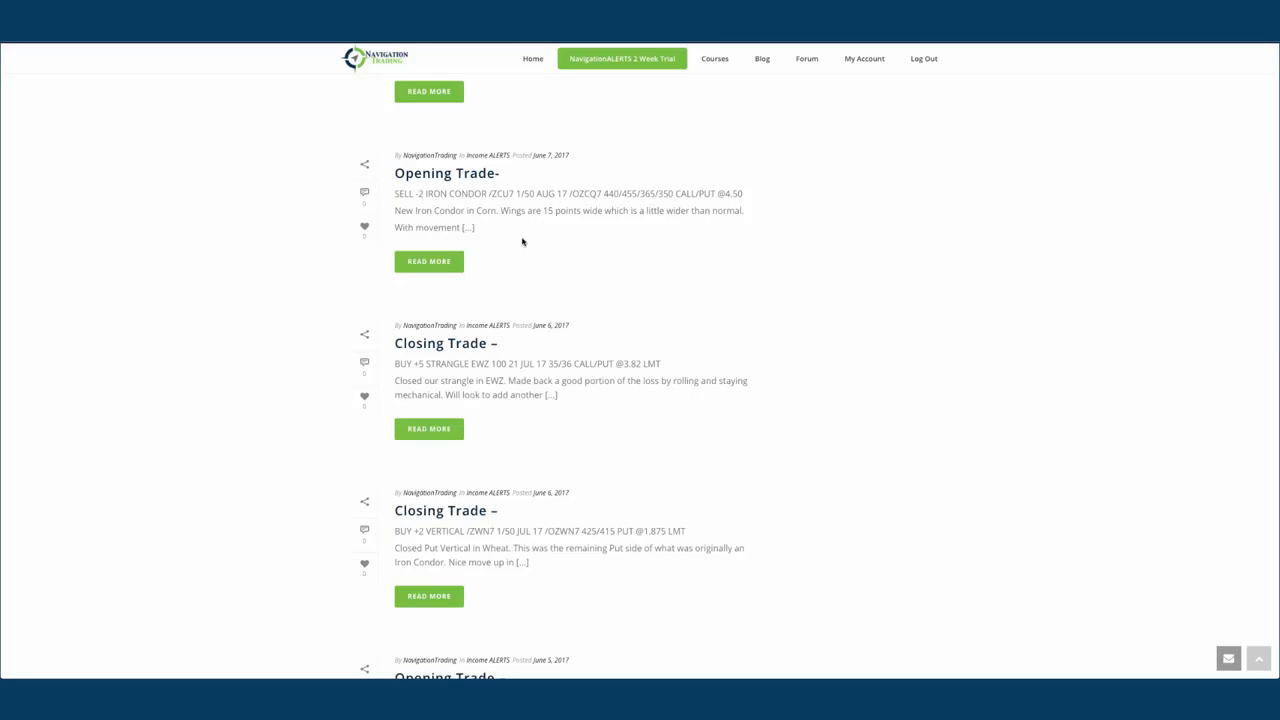
{"action": "mouse_move", "coordinate": [521, 242]}
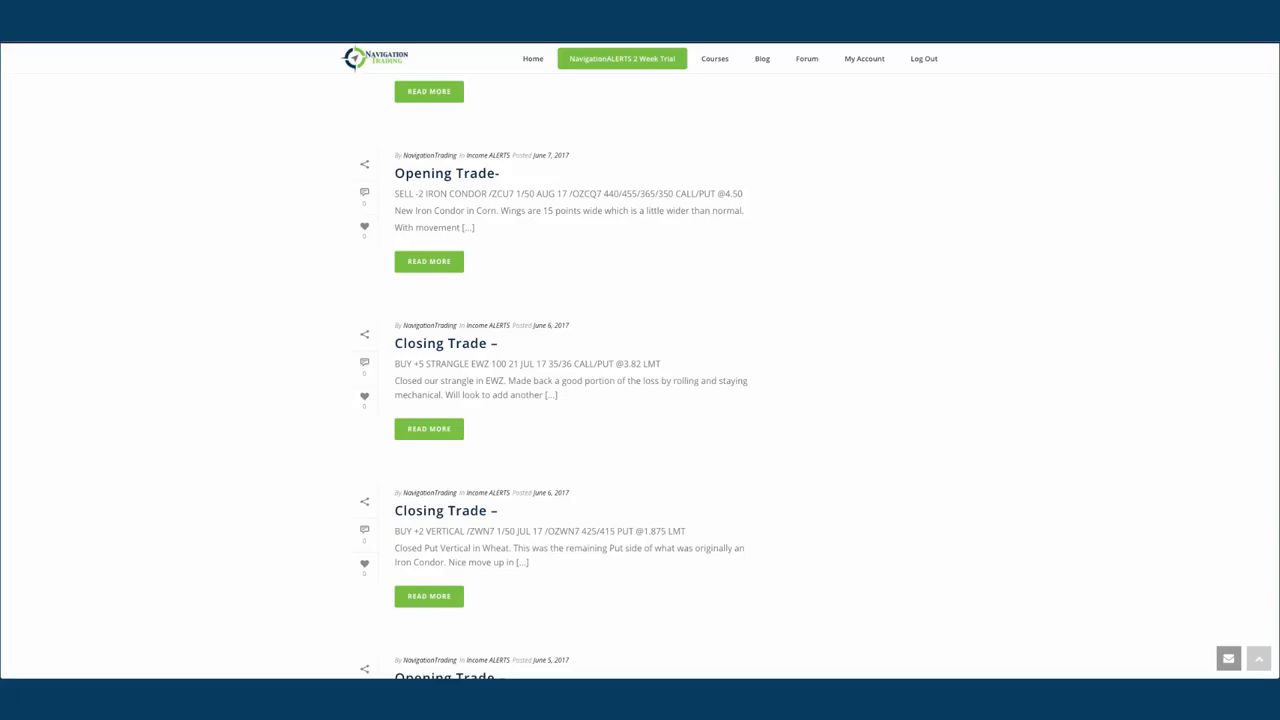
{"action": "mouse_move", "coordinate": [513, 235]}
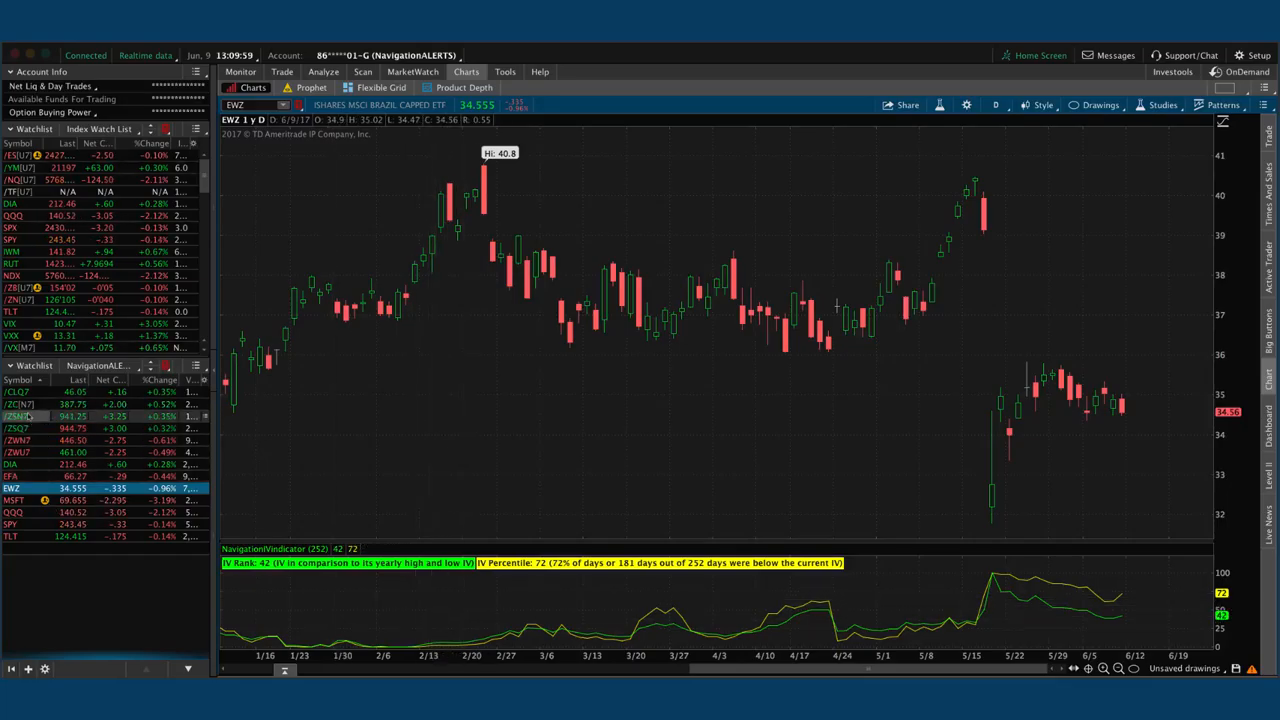
Load /ZC corn and read the August 350/365/440/455 iron condor's P/L near the current price.
{"action": "left_click", "coordinate": [15, 404]}
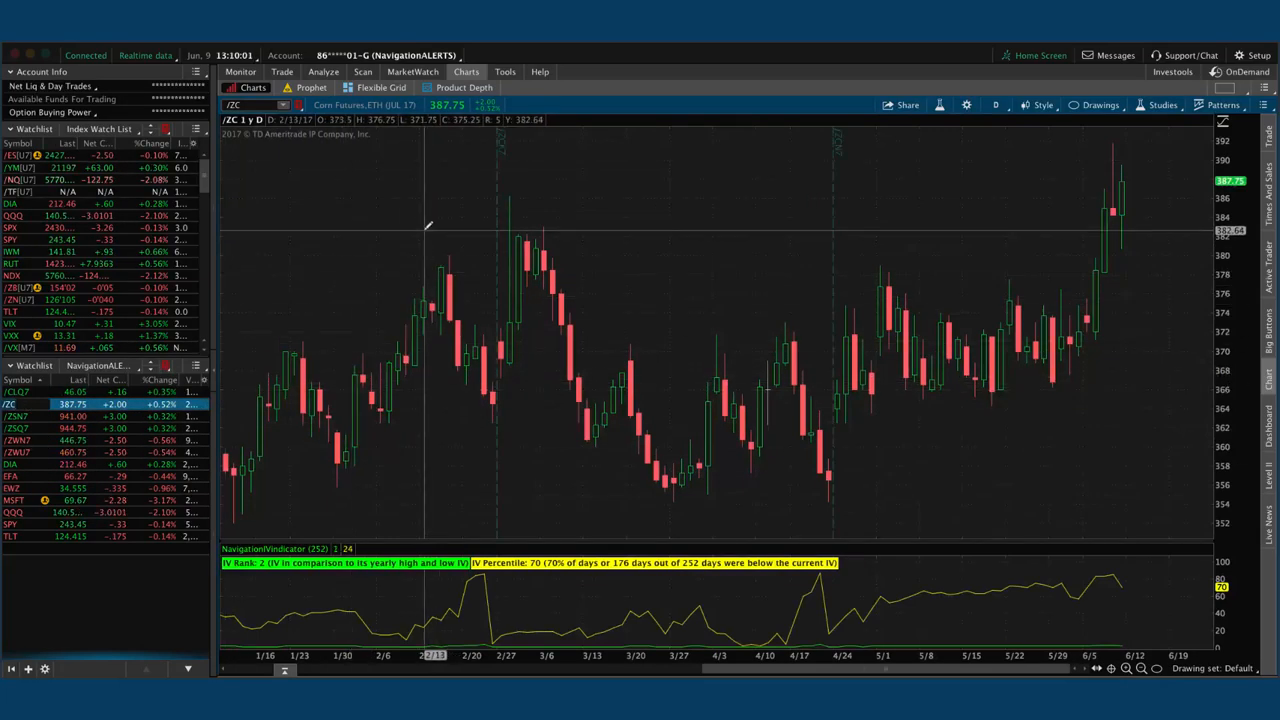
{"action": "left_click", "coordinate": [323, 71]}
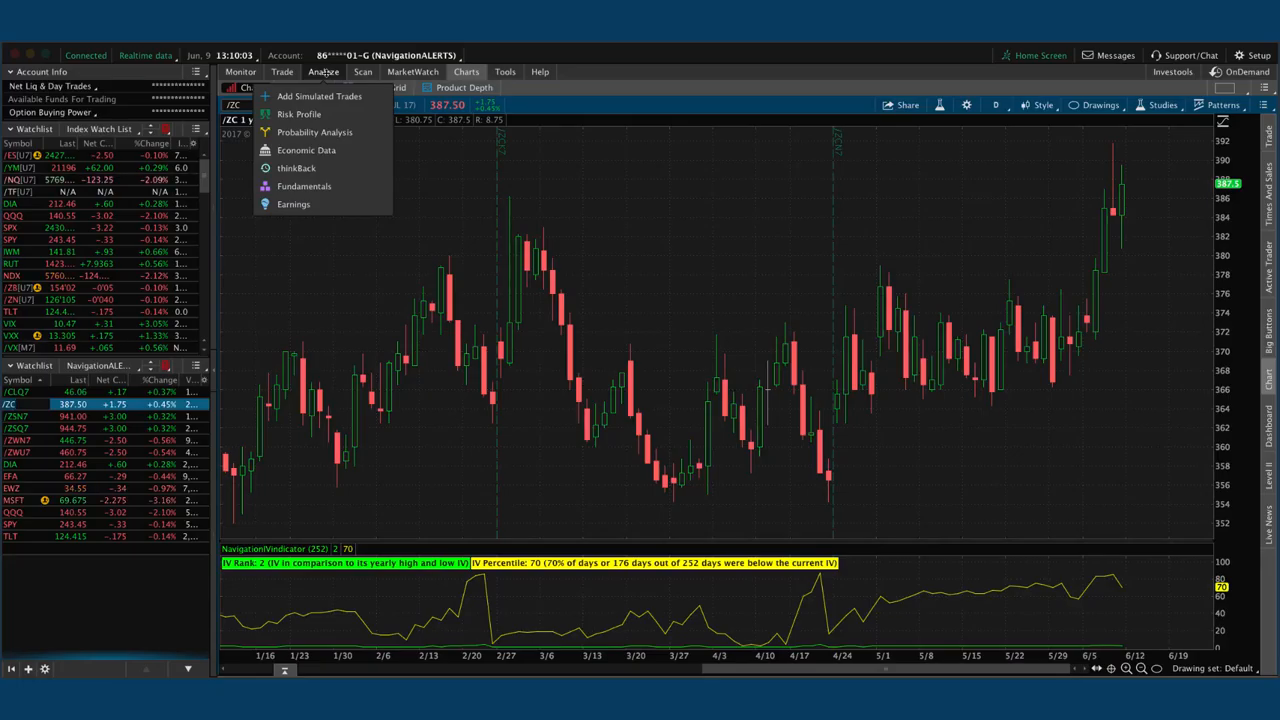
{"action": "left_click", "coordinate": [299, 114]}
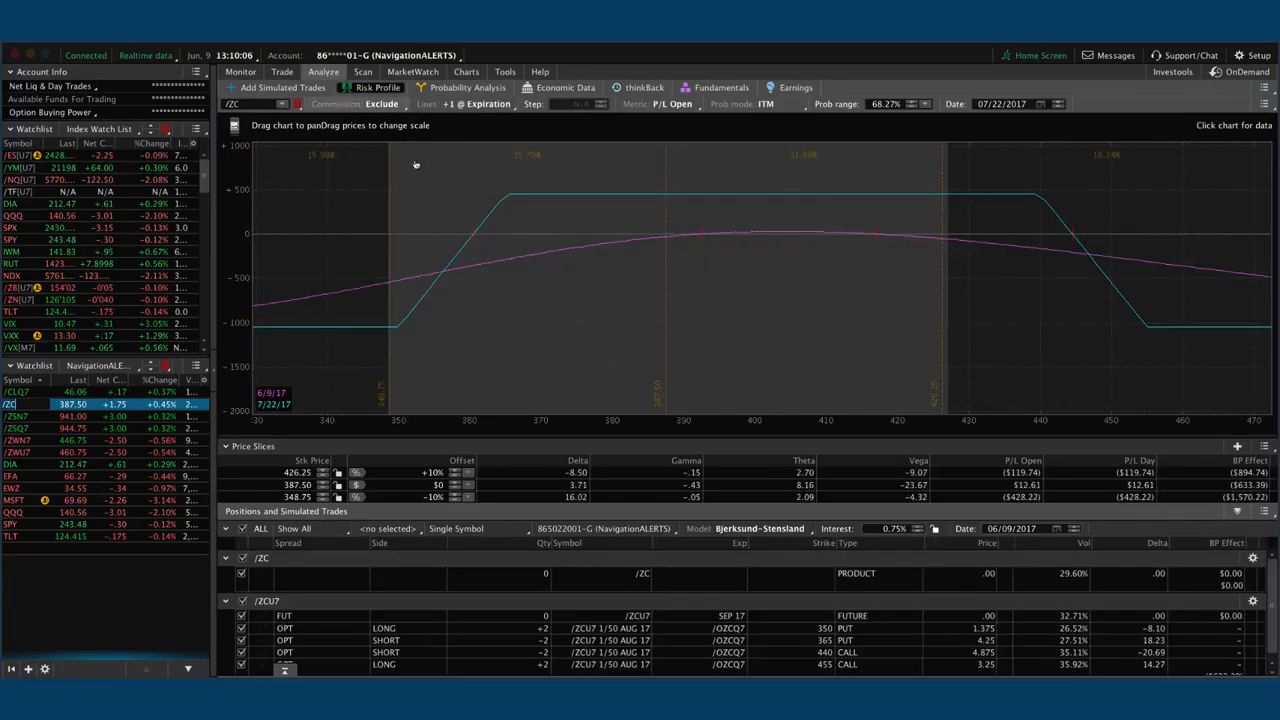
{"action": "mouse_move", "coordinate": [590, 292]}
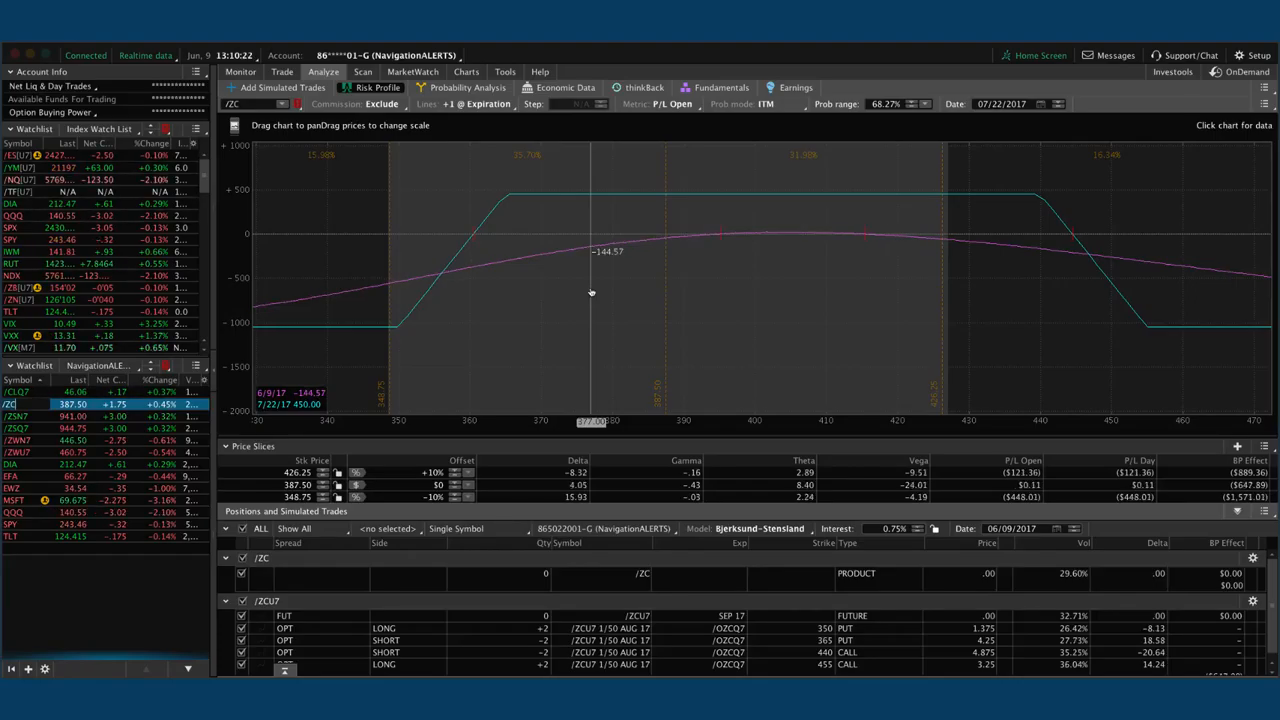
{"action": "mouse_move", "coordinate": [641, 289]}
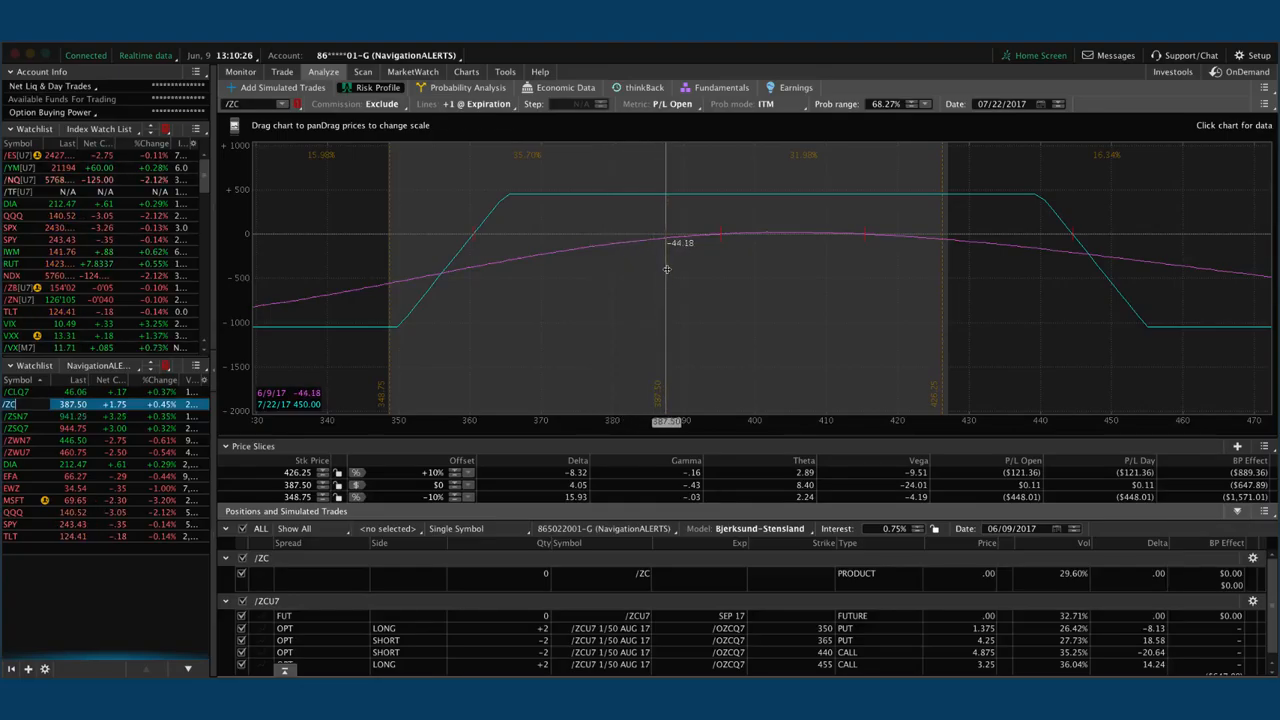
{"action": "left_click_drag", "start_coordinate": [667, 268], "coordinate": [631, 265]}
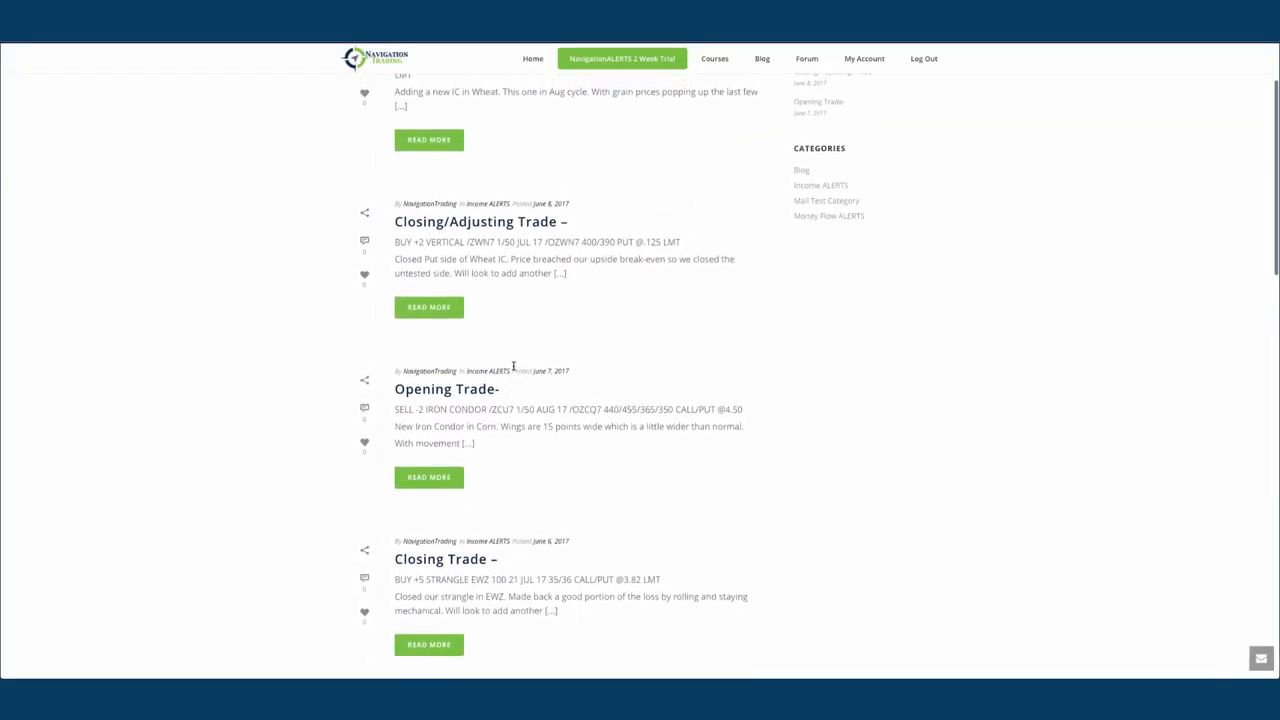
{"action": "mouse_move", "coordinate": [480, 221]}
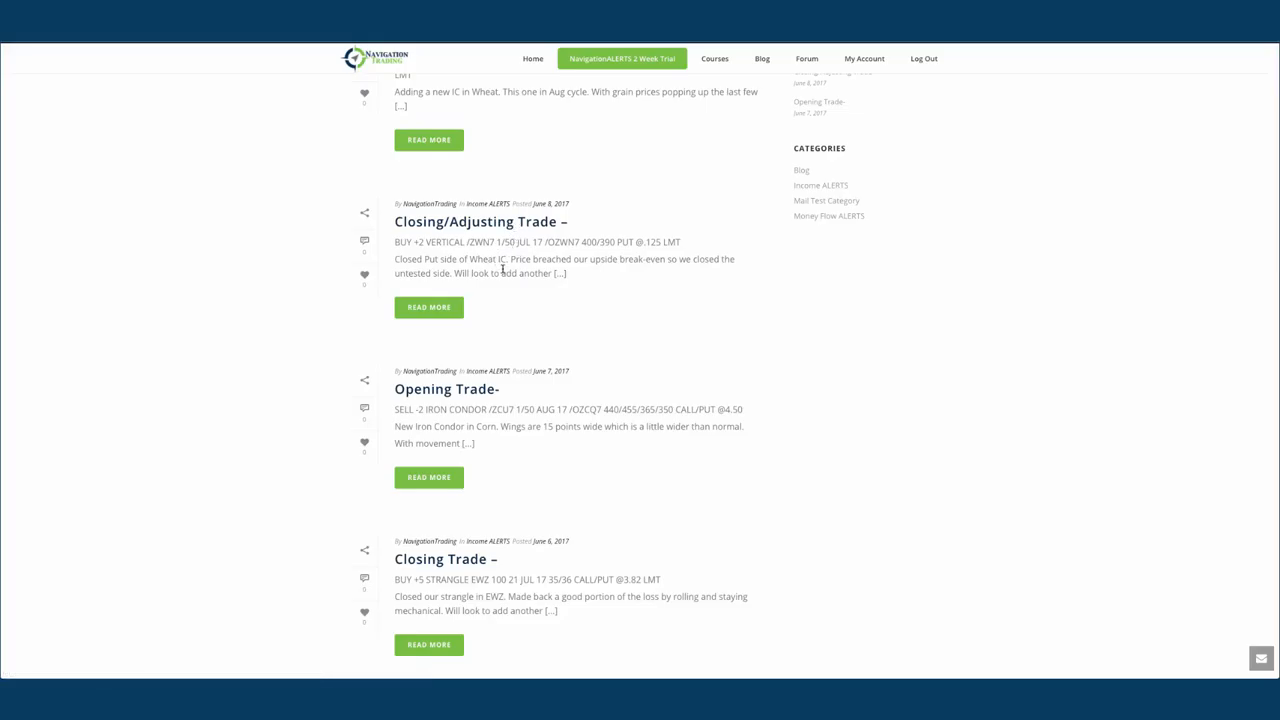
{"action": "mouse_move", "coordinate": [492, 271]}
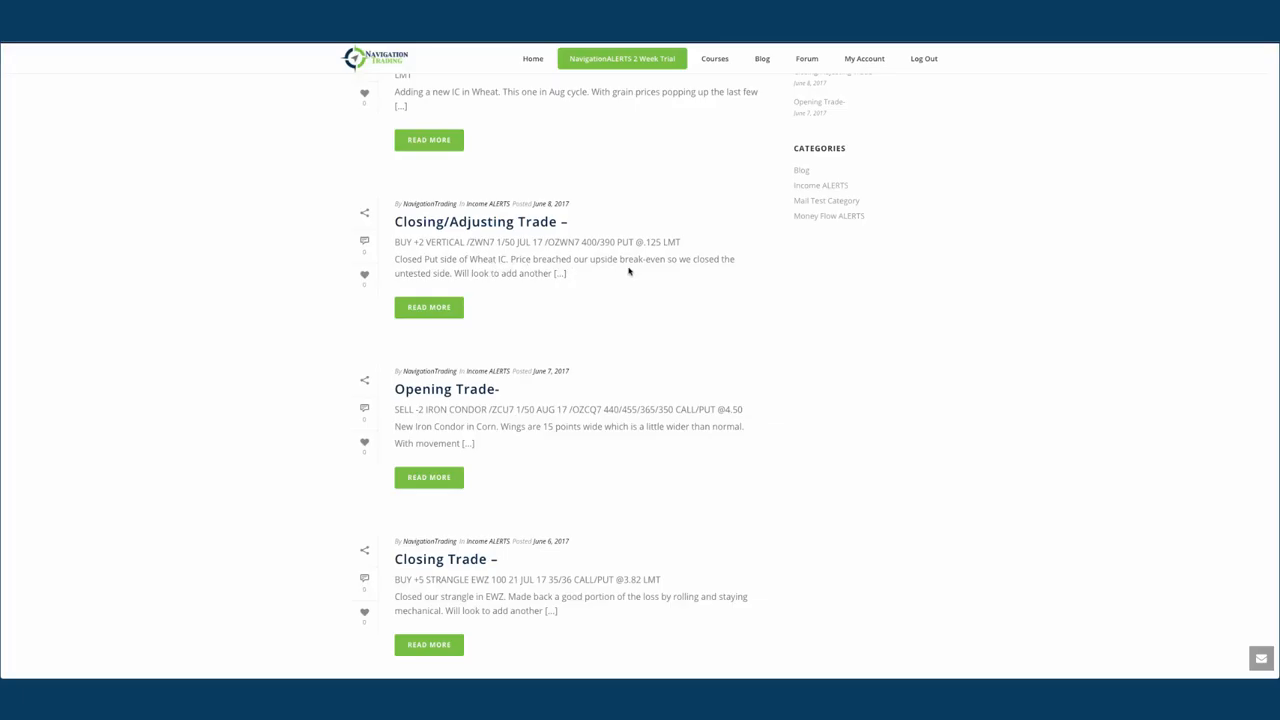
{"action": "mouse_move", "coordinate": [563, 672]}
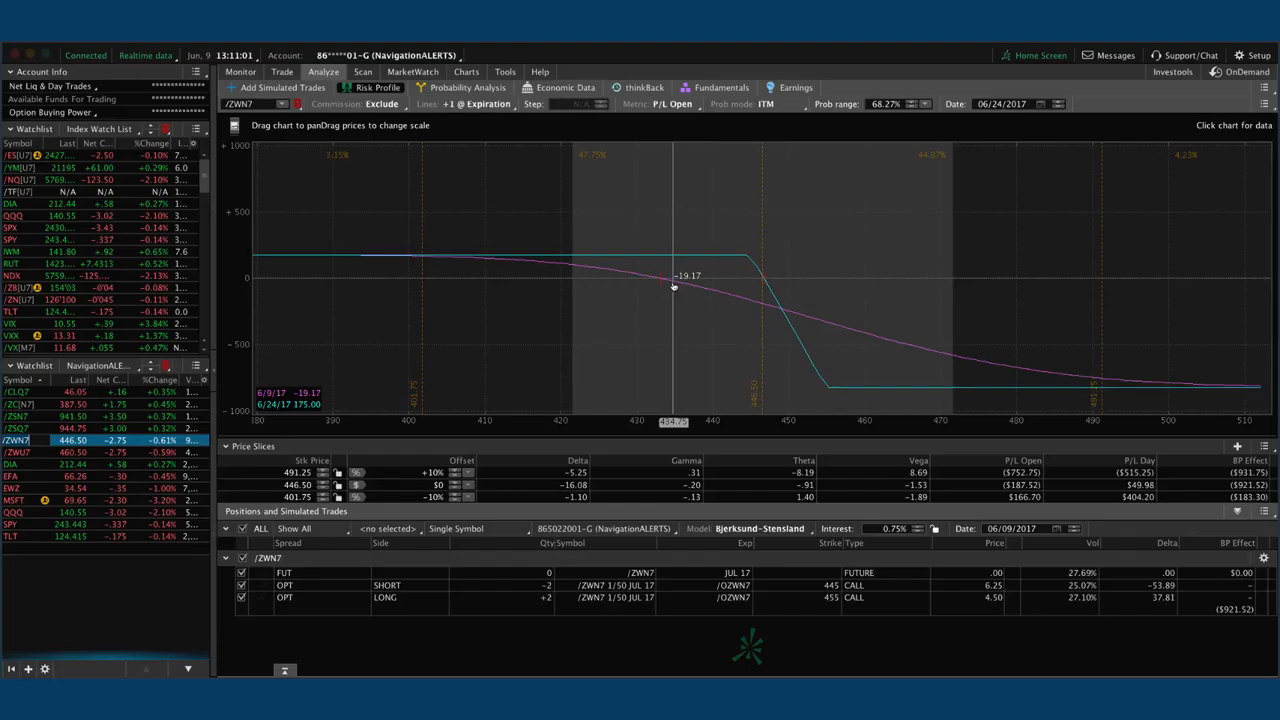
{"action": "mouse_move", "coordinate": [708, 287]}
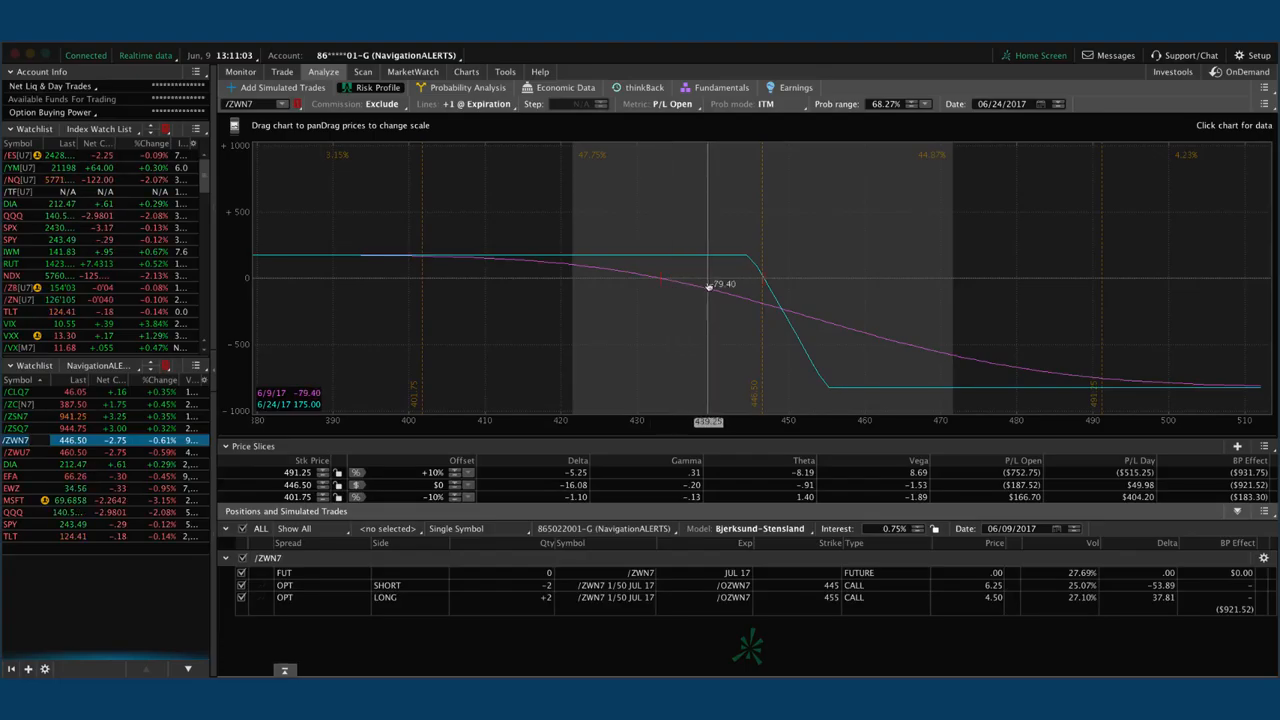
{"action": "mouse_move", "coordinate": [593, 286]}
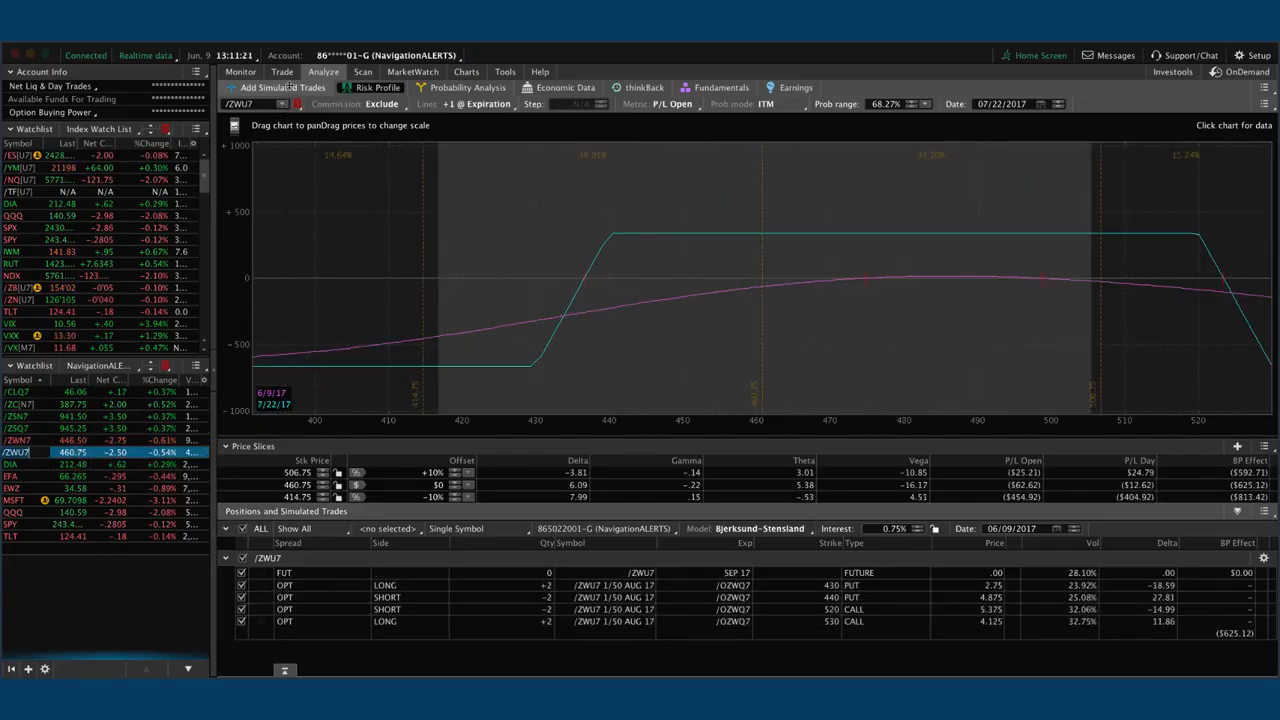
Glance at the /ZWU7 Trade tab, then pan the risk profile to show both wings.
{"action": "left_click", "coordinate": [282, 71]}
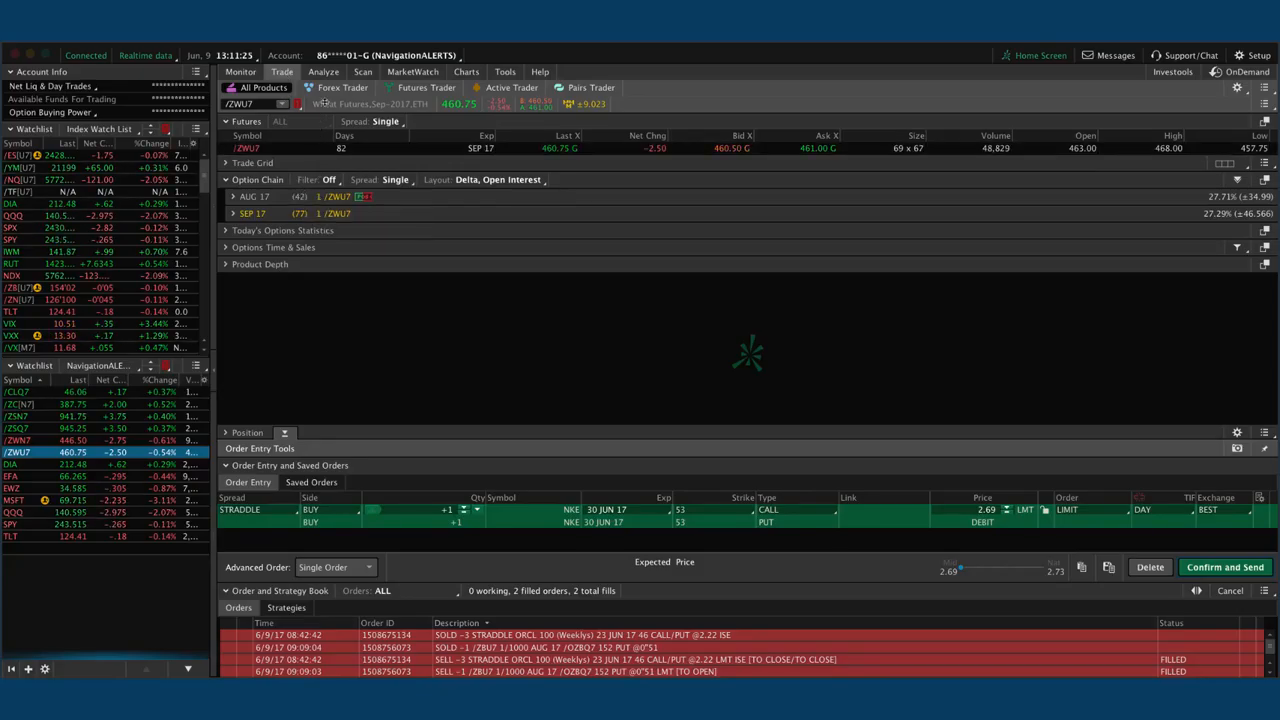
{"action": "left_click", "coordinate": [323, 71]}
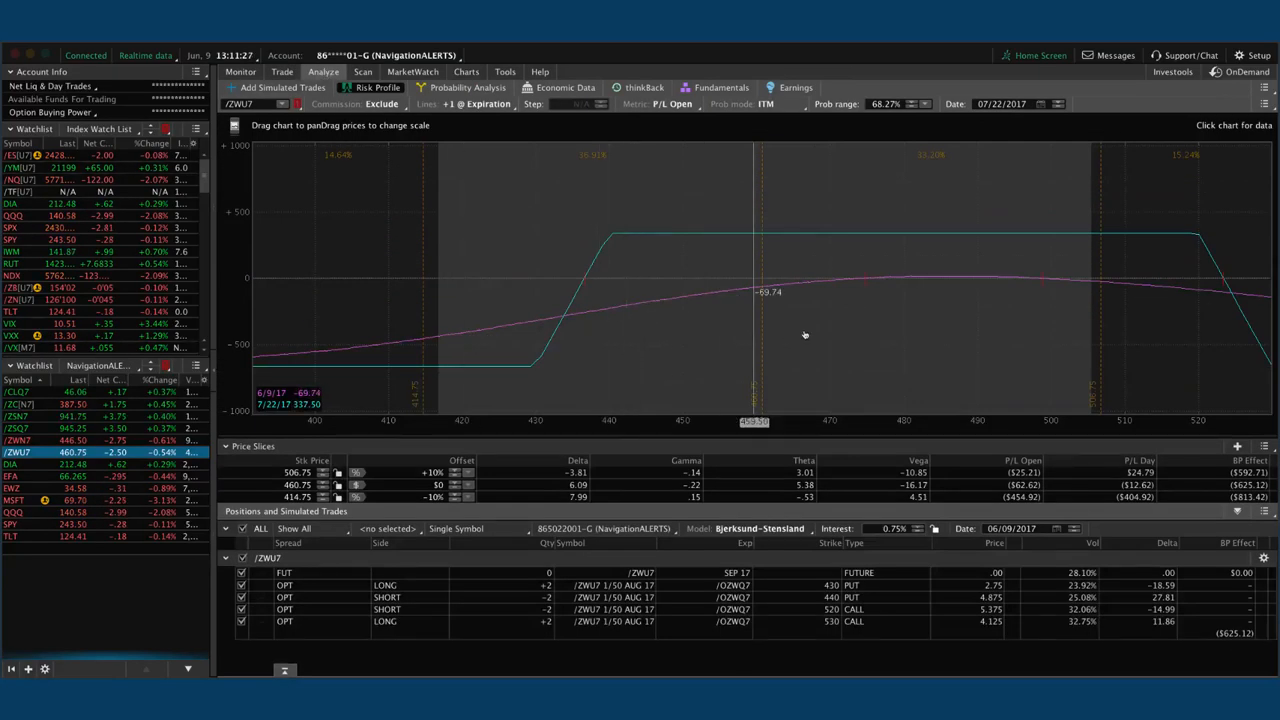
{"action": "mouse_move", "coordinate": [761, 329]}
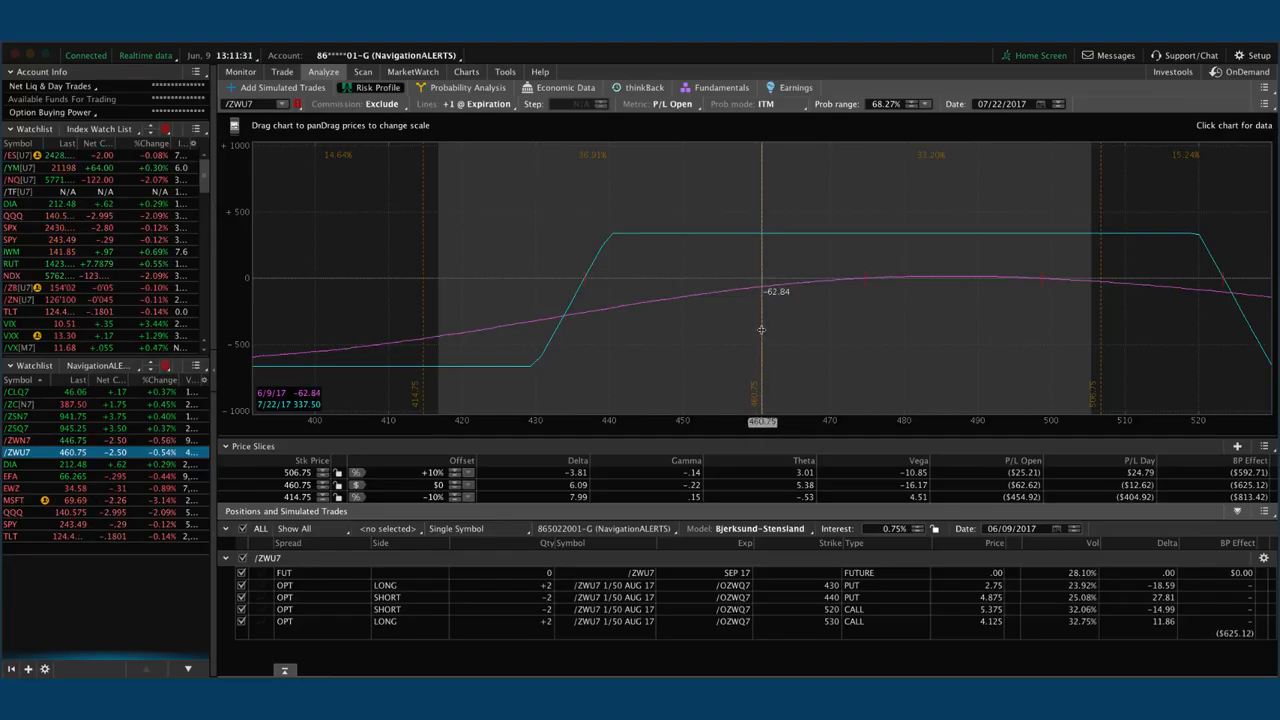
{"action": "left_click_drag", "start_coordinate": [762, 330], "coordinate": [685, 338]}
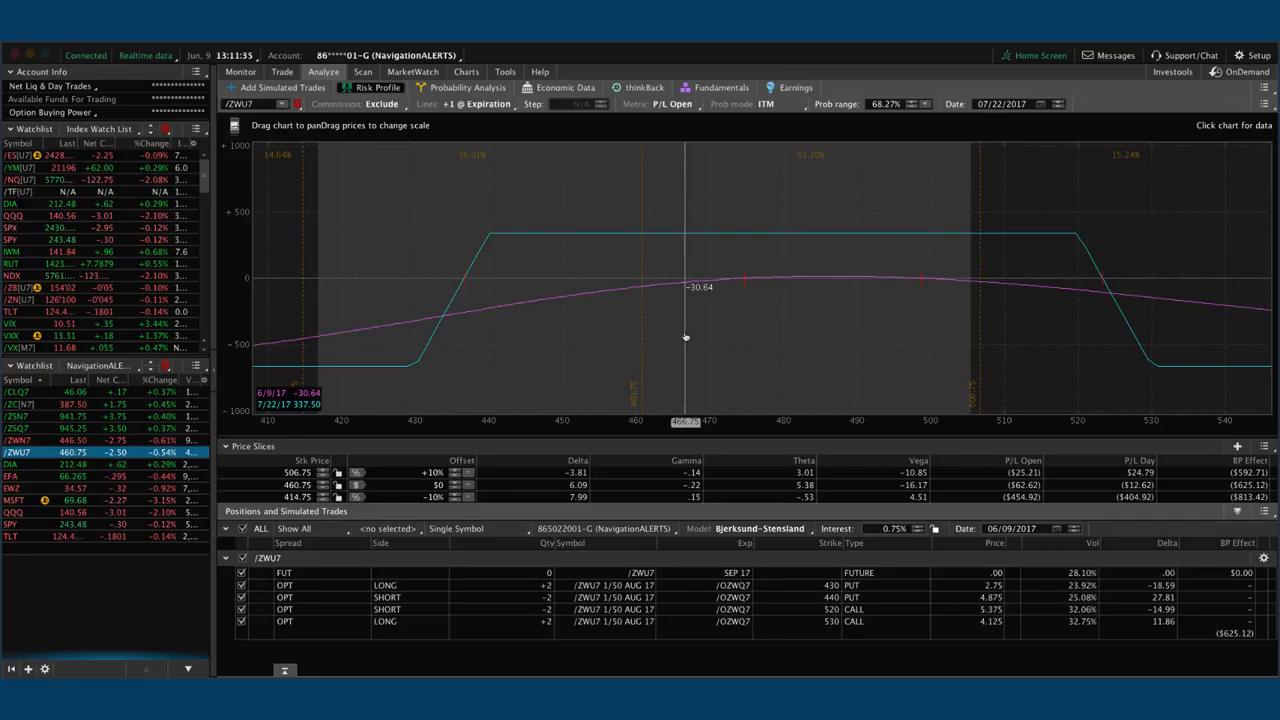
Check the /ZWU7 one-year daily chart, then return to its iron condor risk profile.
{"action": "left_click", "coordinate": [466, 71]}
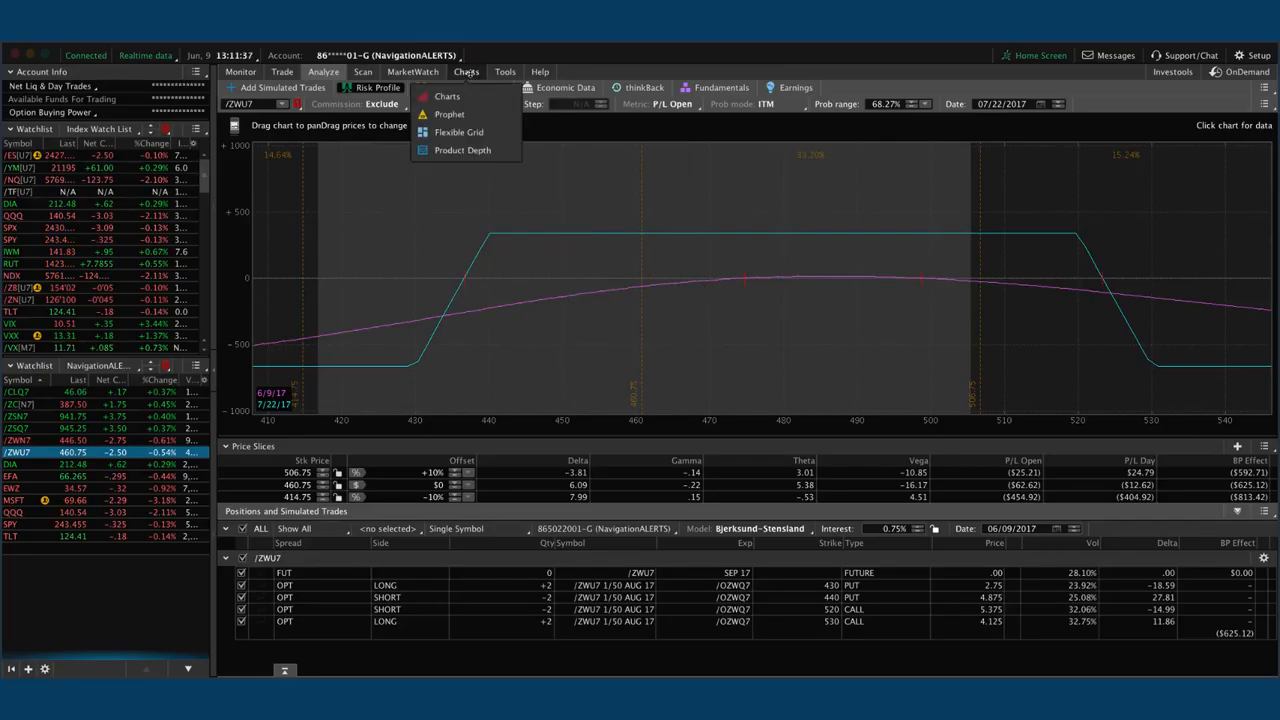
{"action": "left_click", "coordinate": [446, 96]}
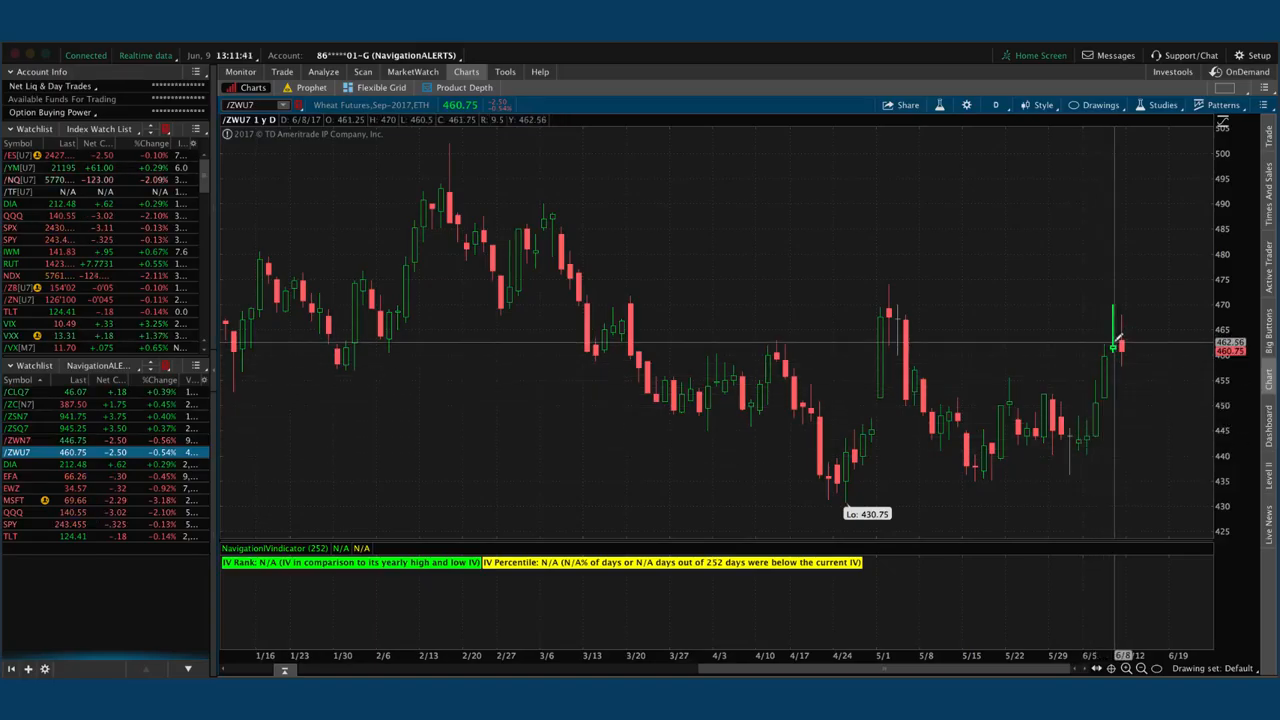
{"action": "left_click", "coordinate": [323, 71]}
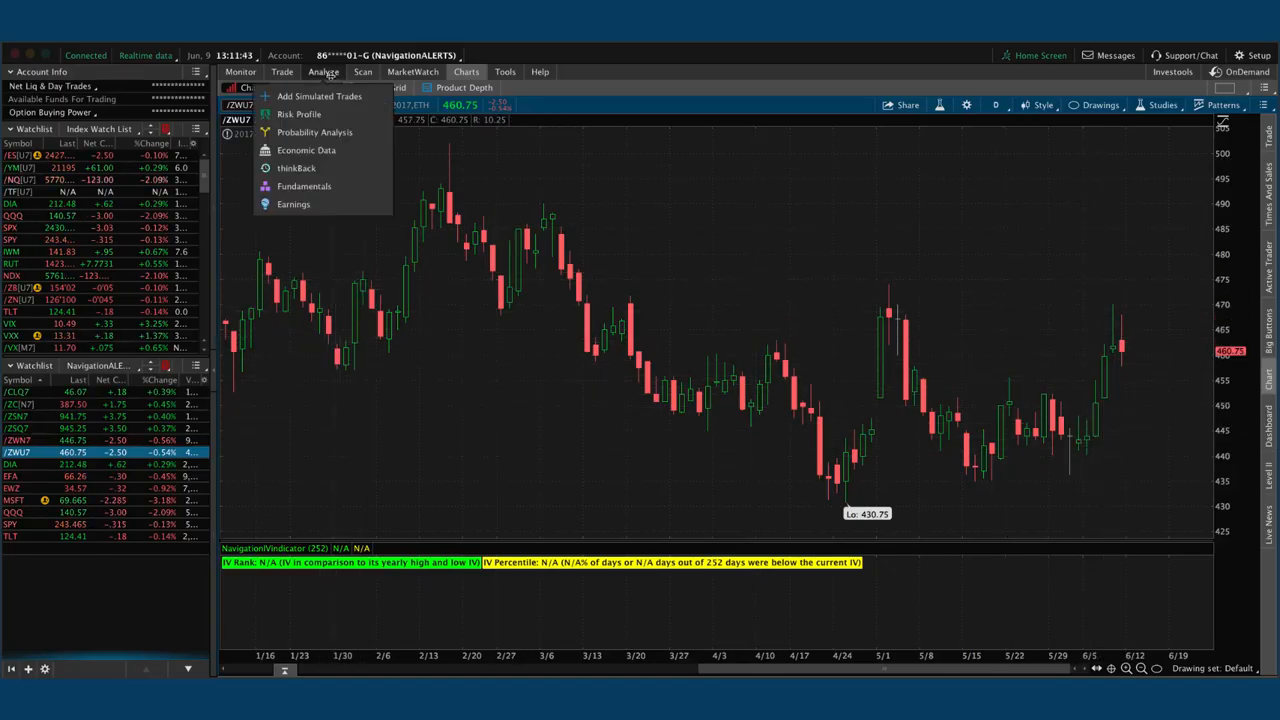
{"action": "left_click", "coordinate": [299, 114]}
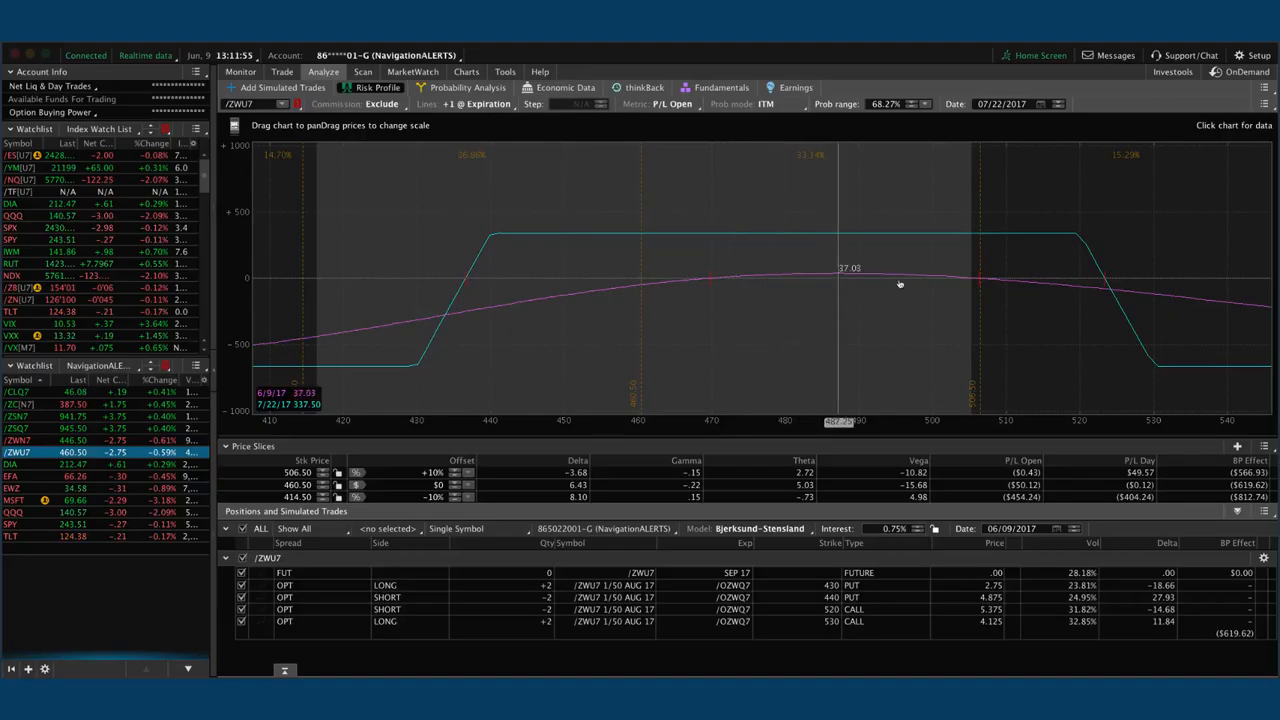
{"action": "mouse_move", "coordinate": [1033, 283]}
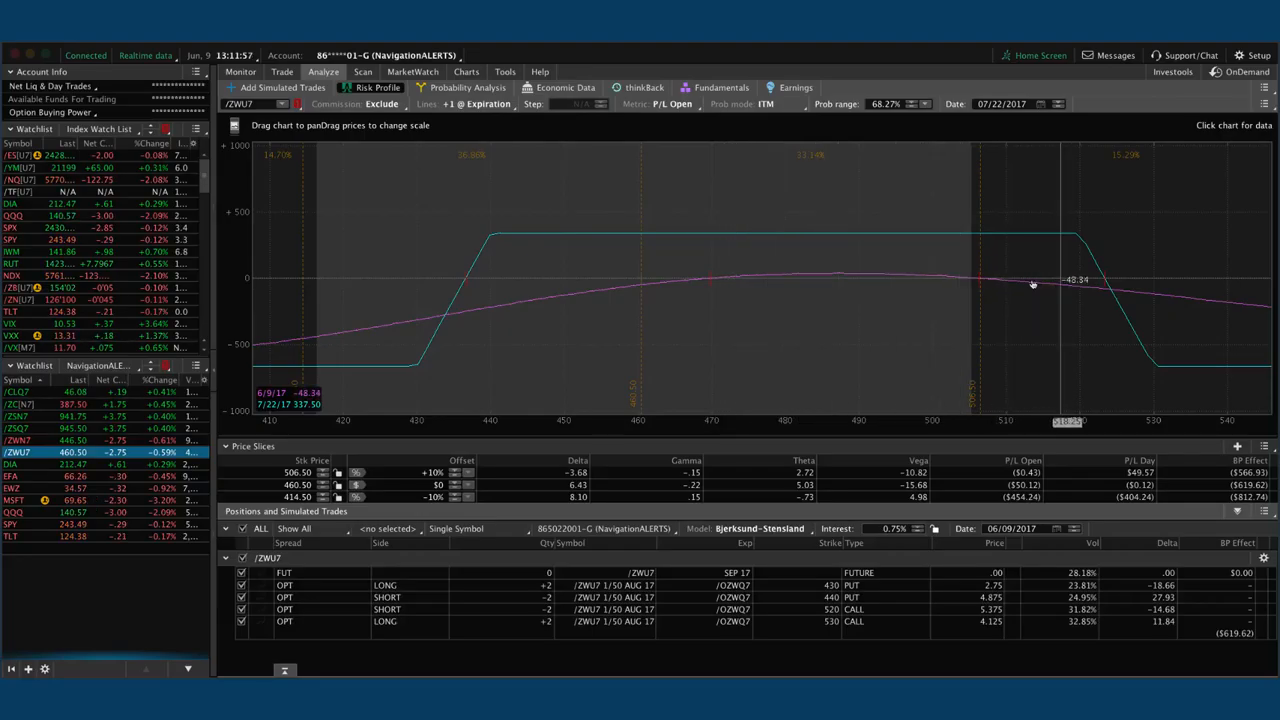
{"action": "mouse_move", "coordinate": [712, 293]}
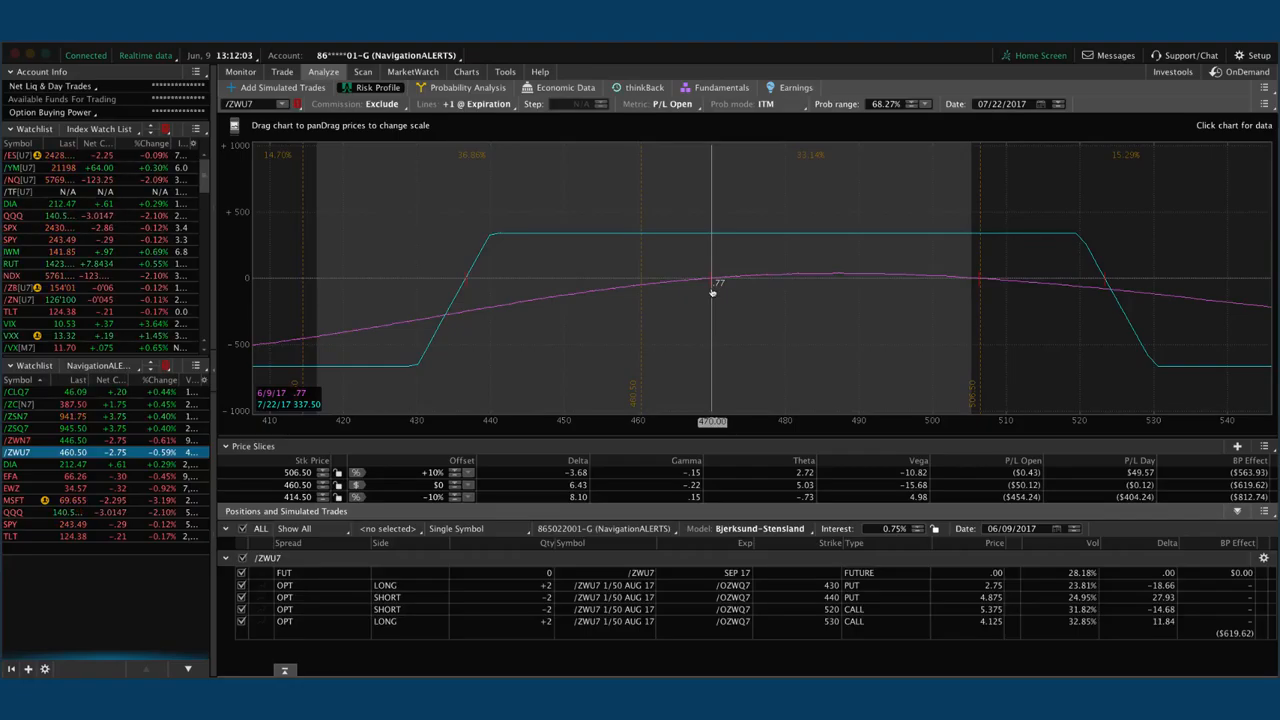
{"action": "mouse_move", "coordinate": [645, 300]}
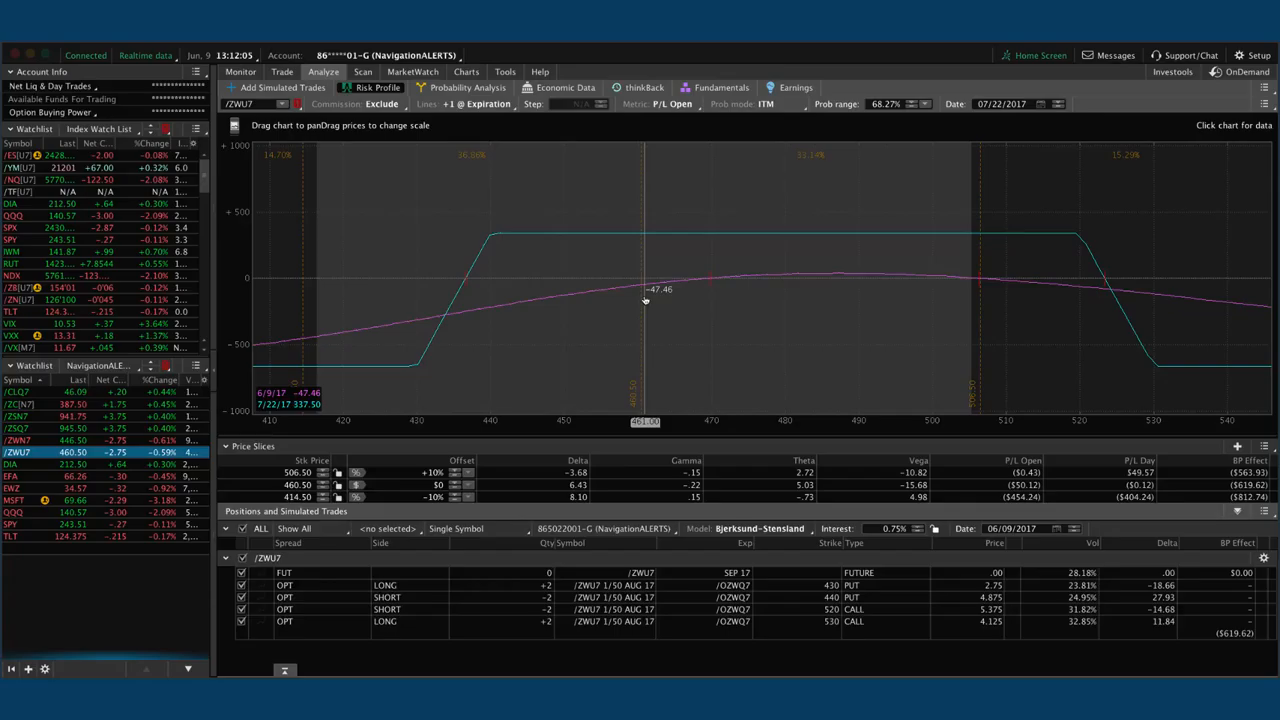
{"action": "mouse_move", "coordinate": [640, 297]}
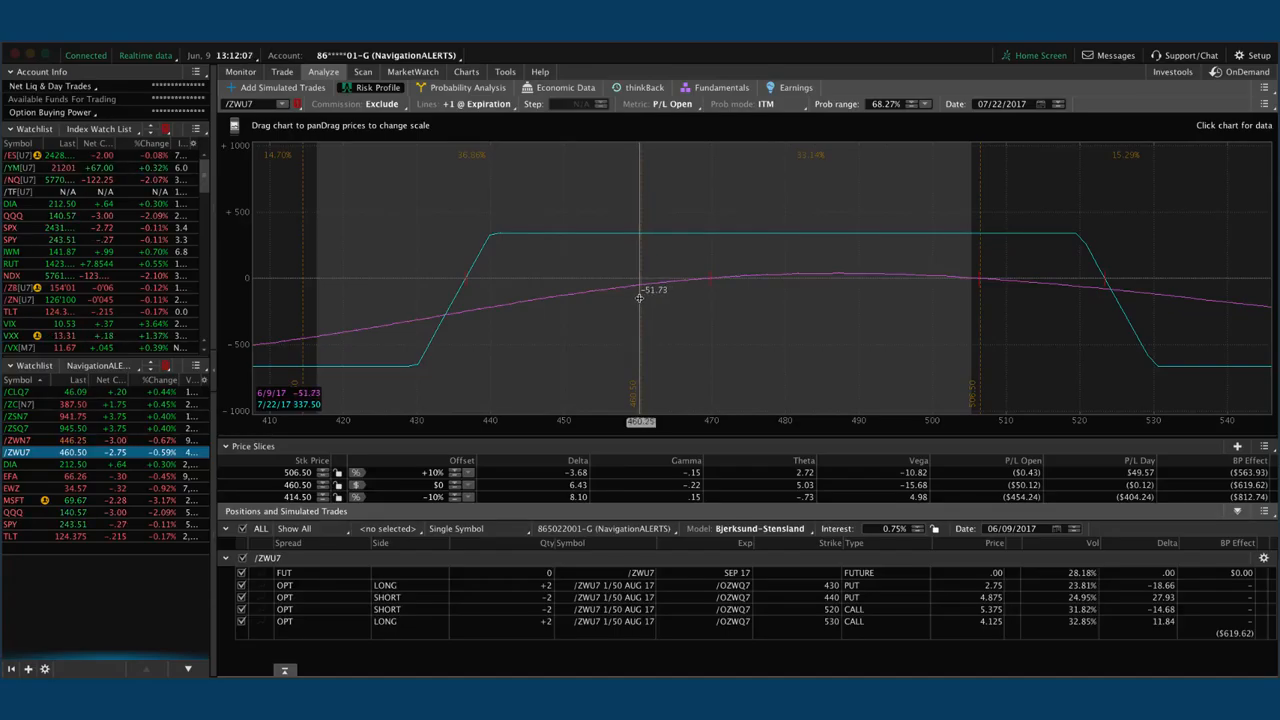
{"action": "mouse_move", "coordinate": [690, 310]}
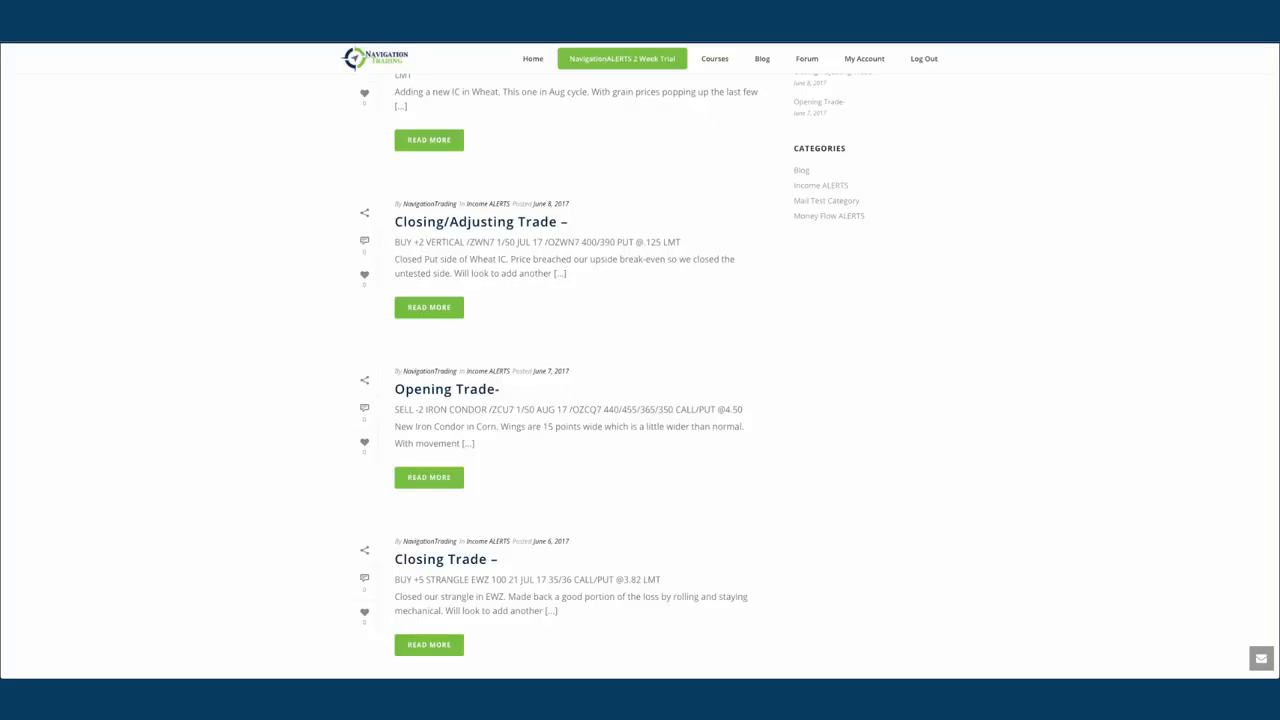
{"action": "scroll", "scroll_direction": "up", "scroll_amount": 3}
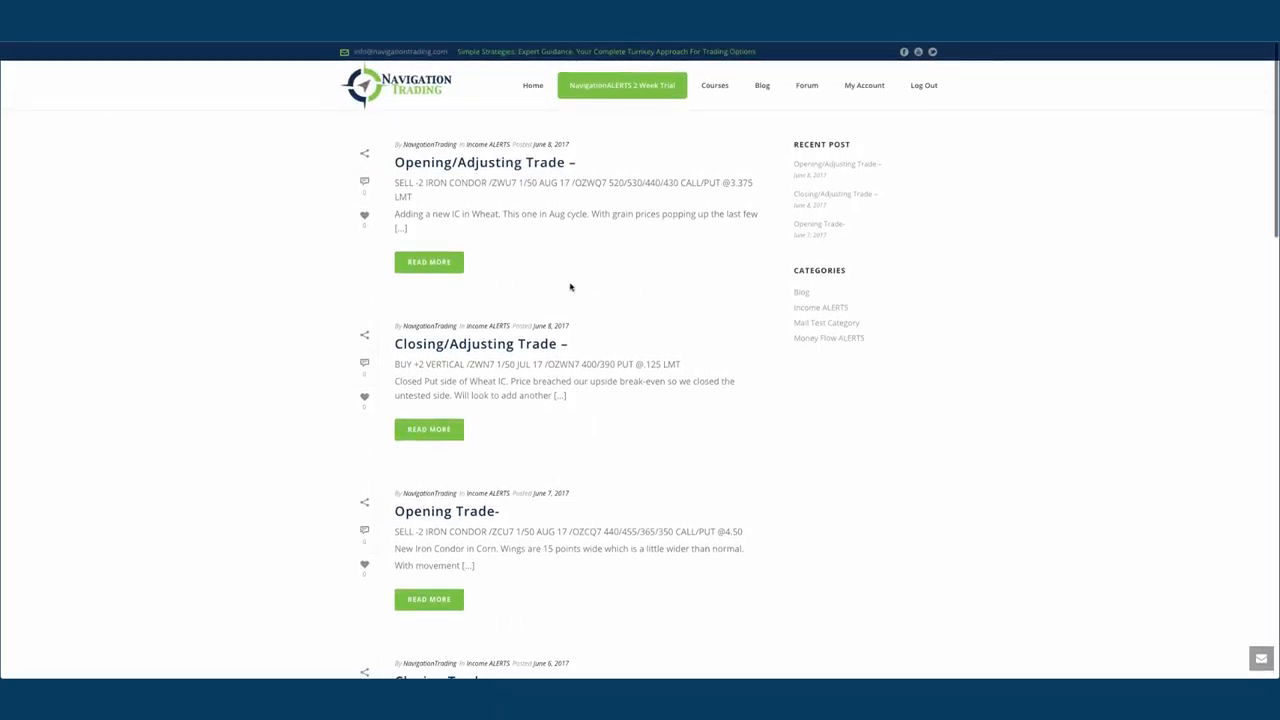
{"action": "mouse_move", "coordinate": [556, 274]}
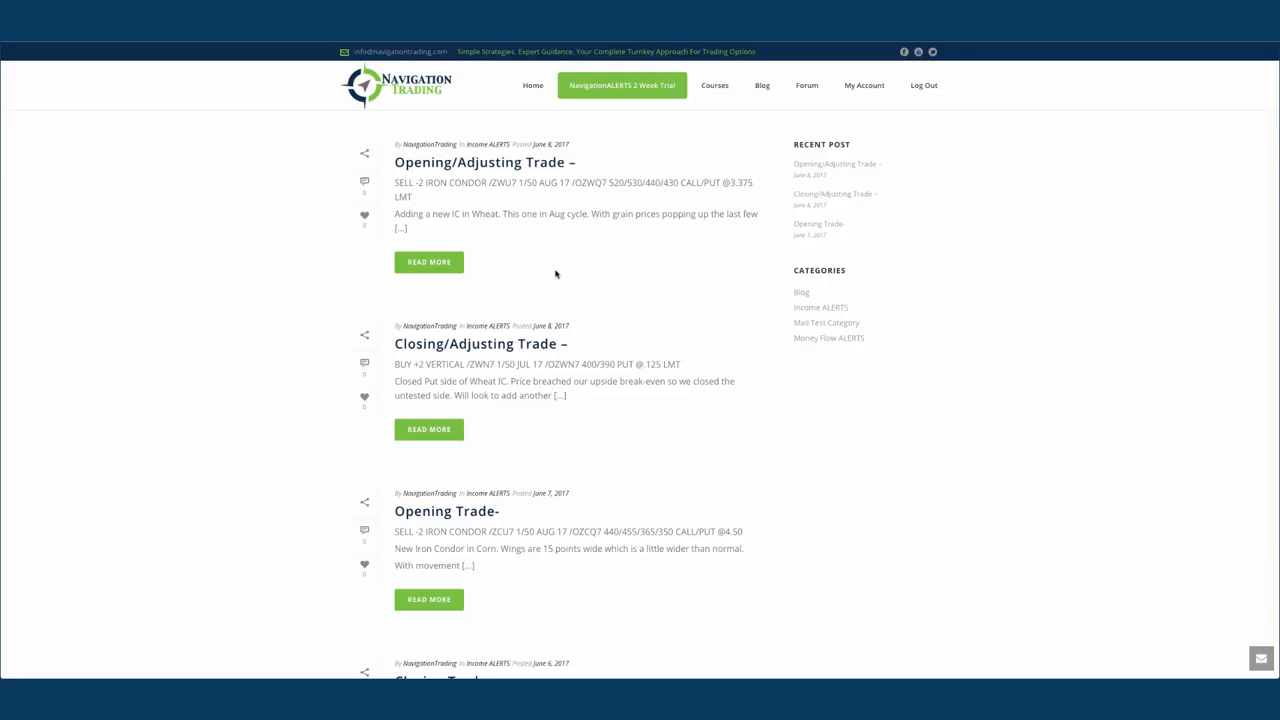
{"action": "mouse_move", "coordinate": [558, 216]}
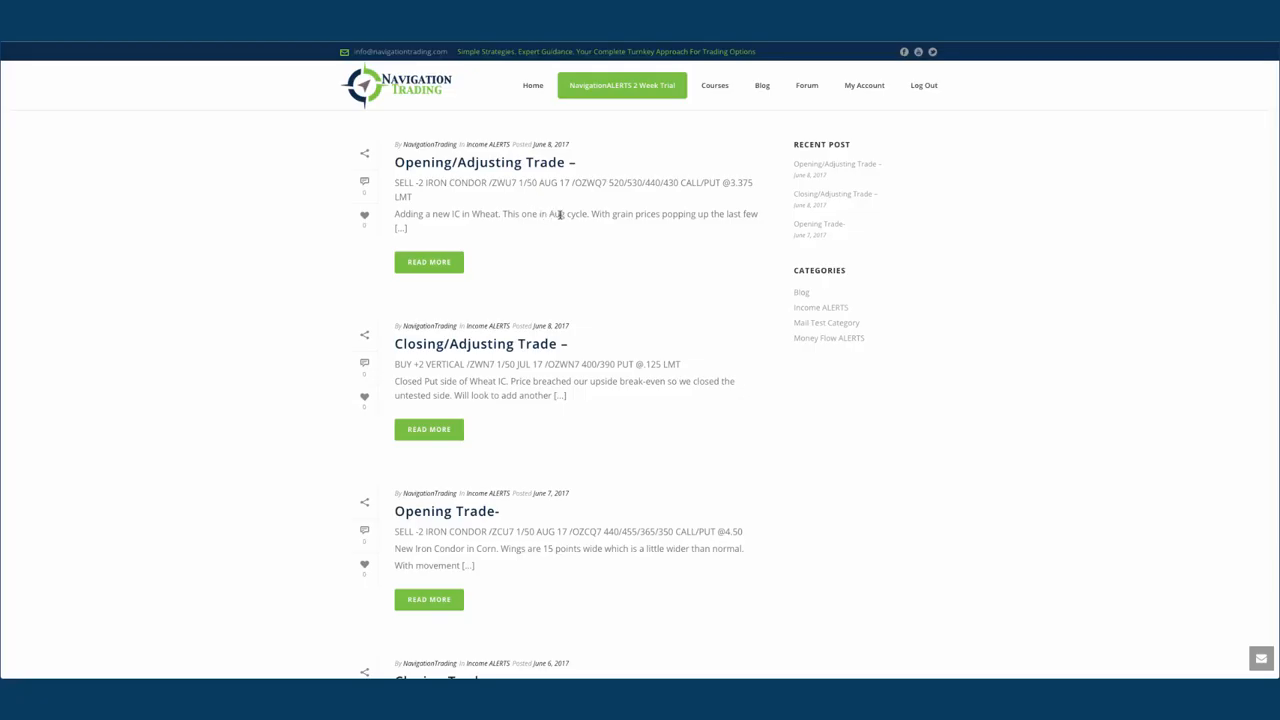
{"action": "mouse_move", "coordinate": [570, 262]}
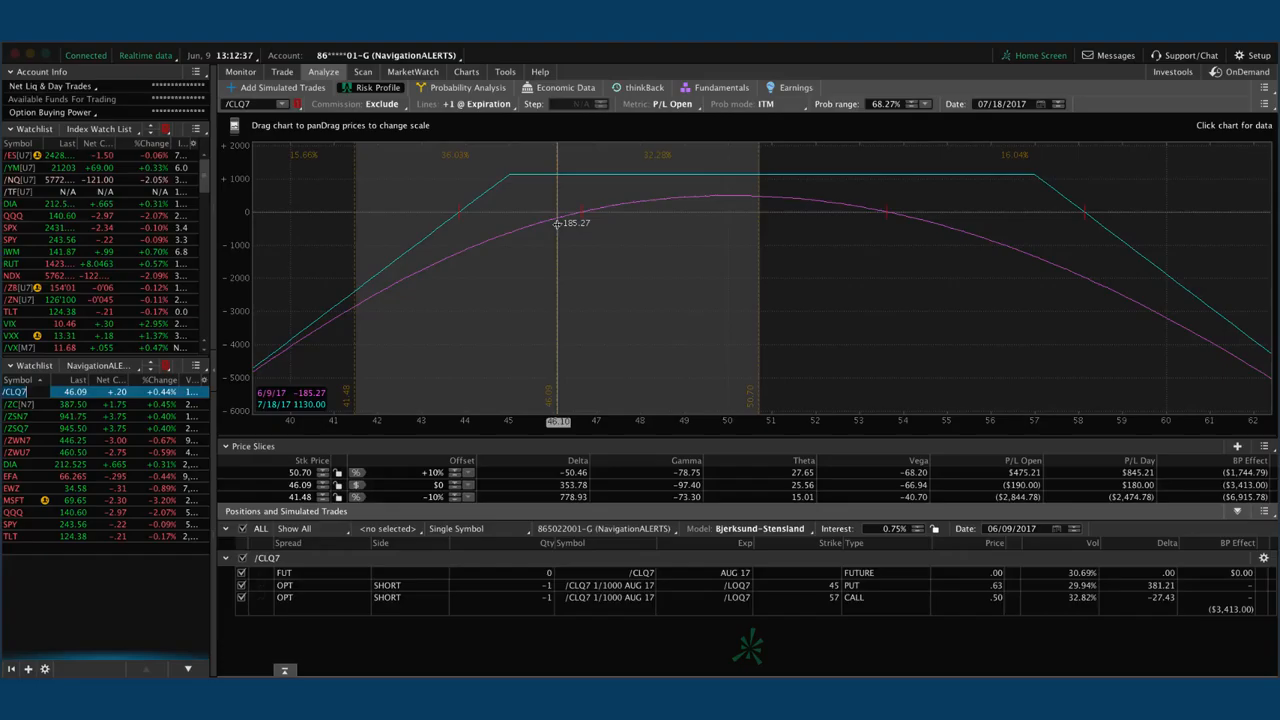
Check the /CL chart's IV Rank, then load /ZSN7 soybeans and its 940/920 put spread profile.
{"action": "left_click", "coordinate": [466, 71]}
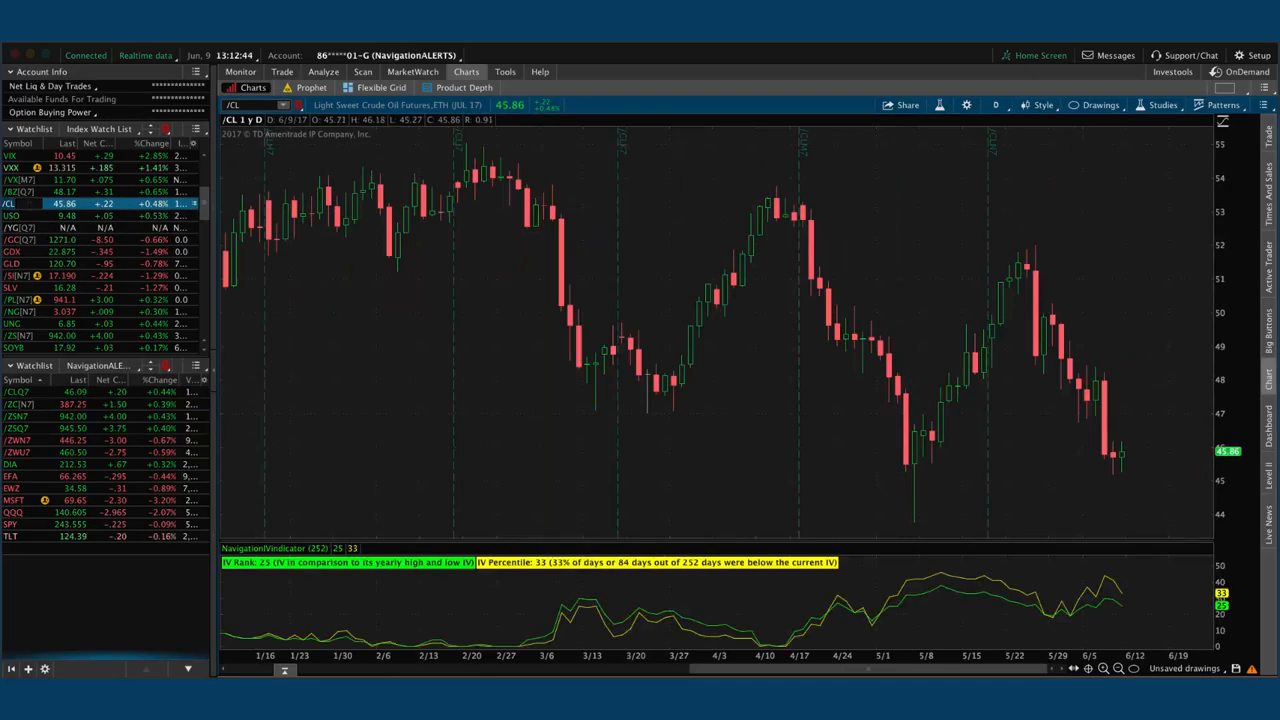
{"action": "mouse_move", "coordinate": [1128, 580]}
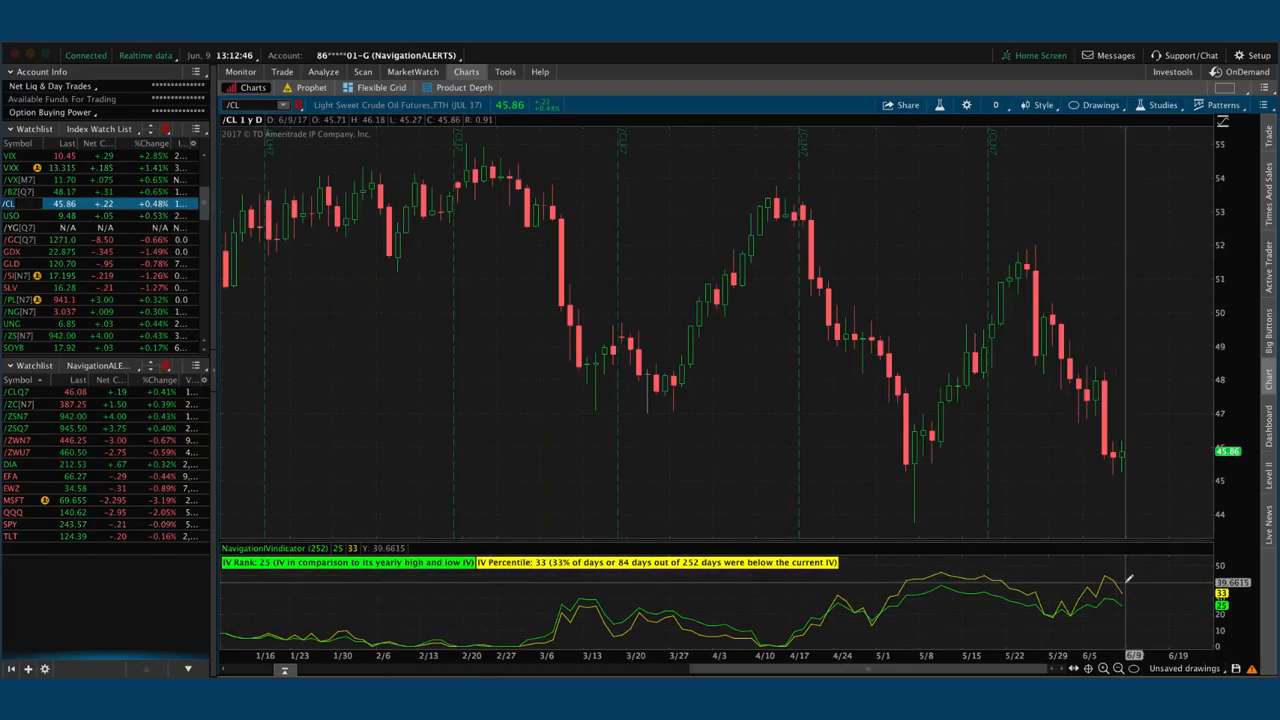
{"action": "mouse_move", "coordinate": [1123, 470]}
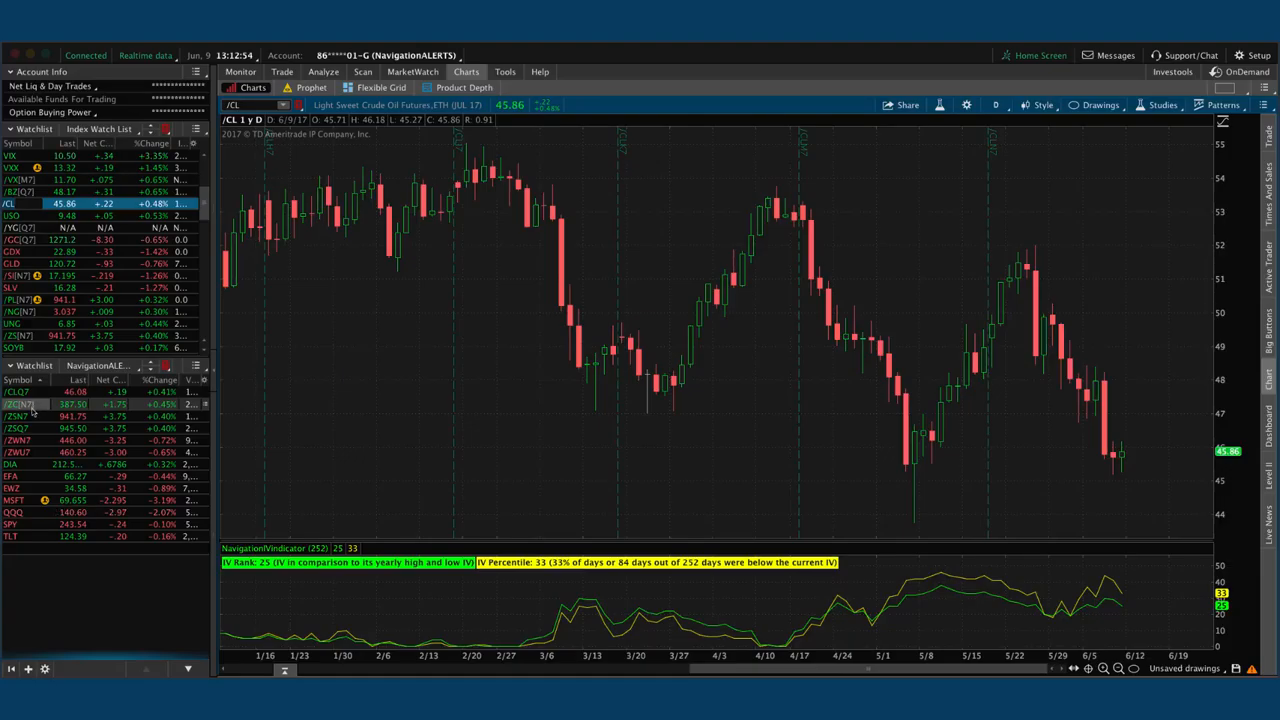
{"action": "left_click", "coordinate": [15, 416]}
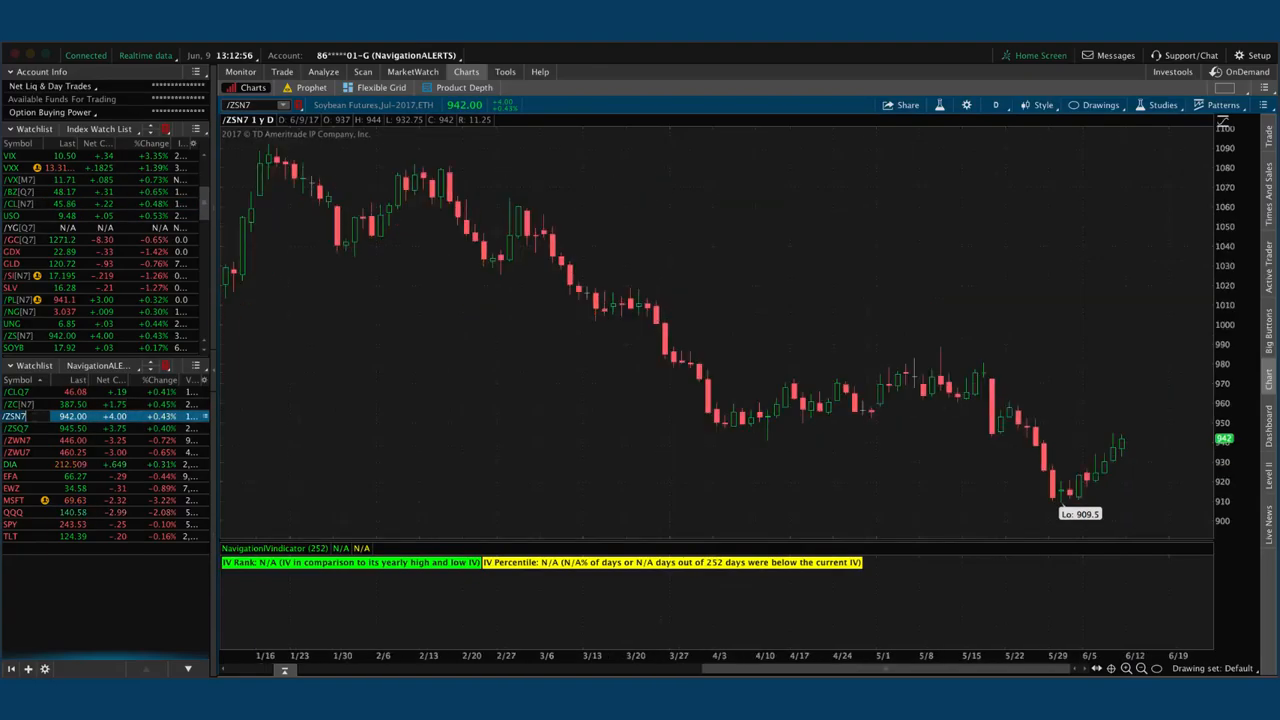
{"action": "left_click", "coordinate": [323, 71]}
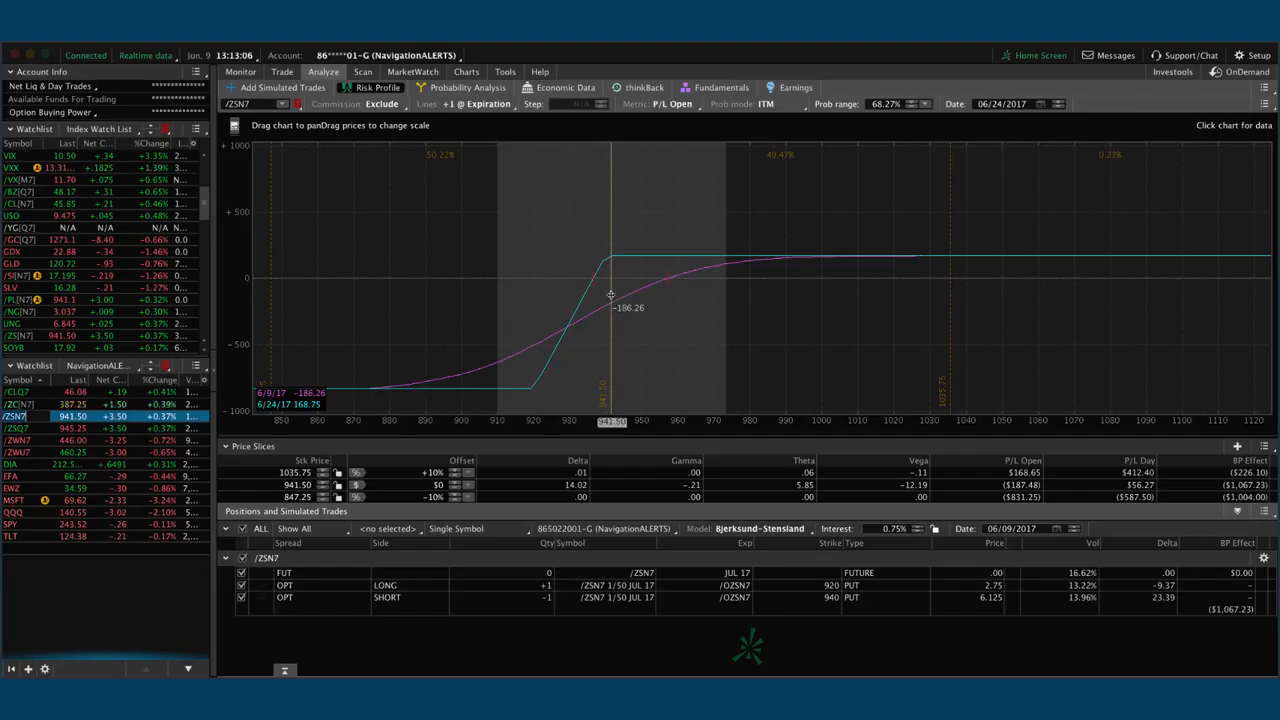
Open Trade > All Products and load the August soybean /ZSQ7 quote and option chain.
{"action": "left_click", "coordinate": [282, 71]}
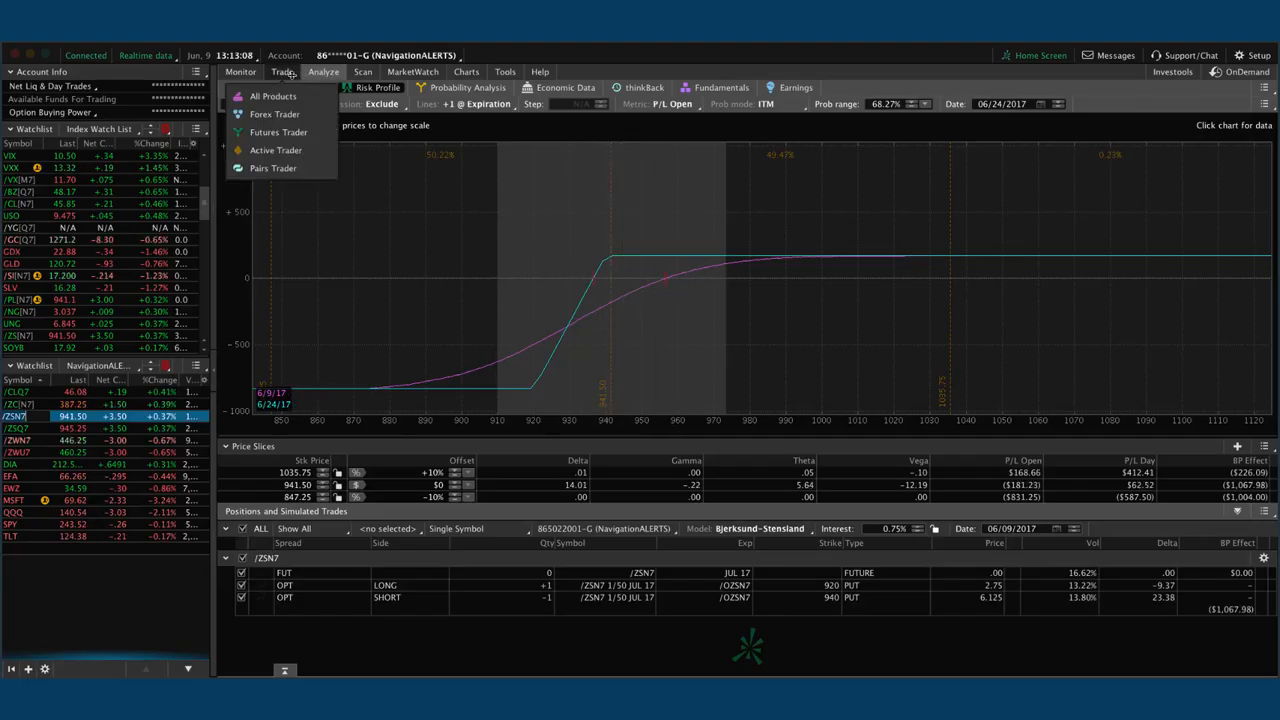
{"action": "left_click", "coordinate": [278, 132]}
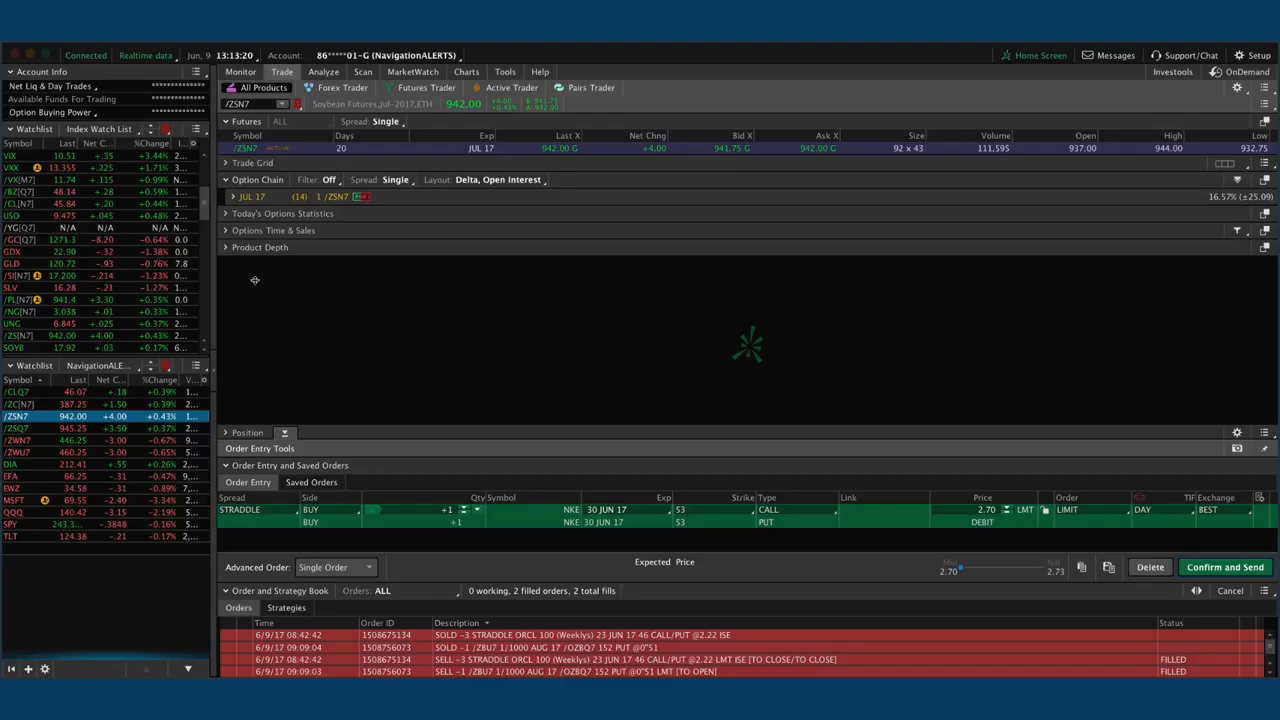
{"action": "left_click", "coordinate": [17, 428]}
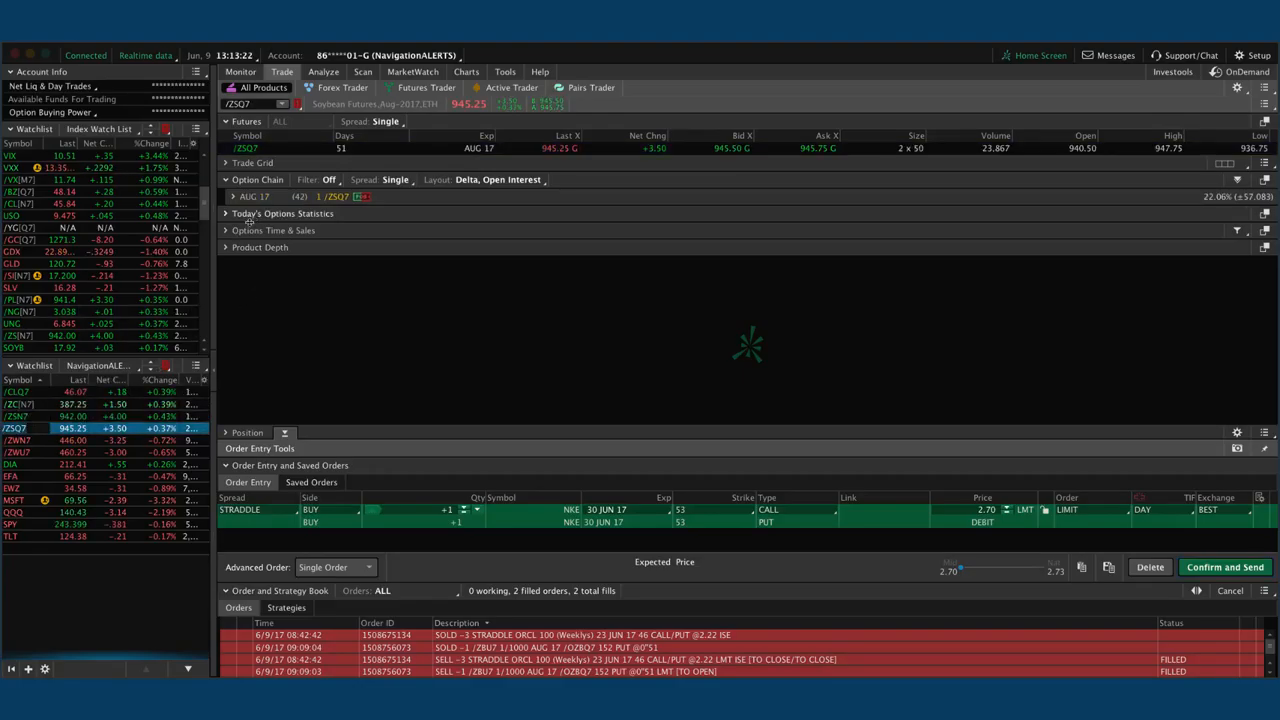
View the /ZSQ7 iron condor risk profile with 890/900 puts and 1010/1020 calls.
{"action": "left_click", "coordinate": [323, 71]}
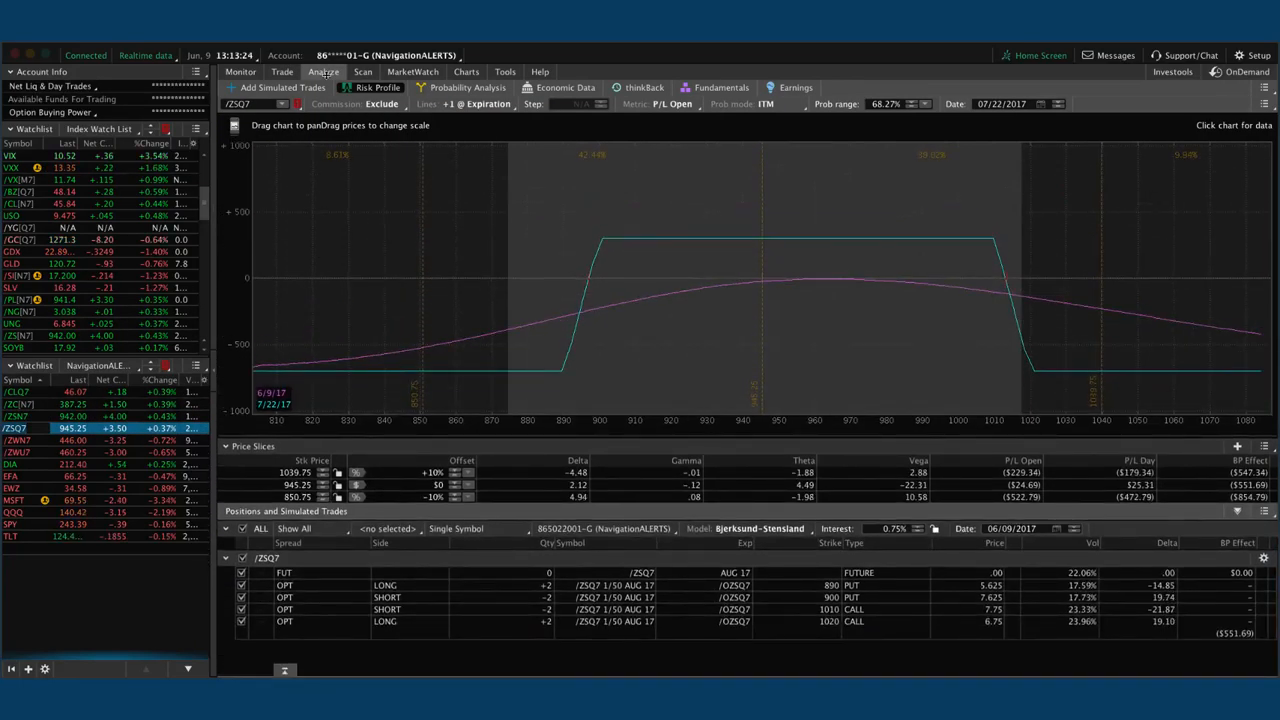
{"action": "mouse_move", "coordinate": [767, 290]}
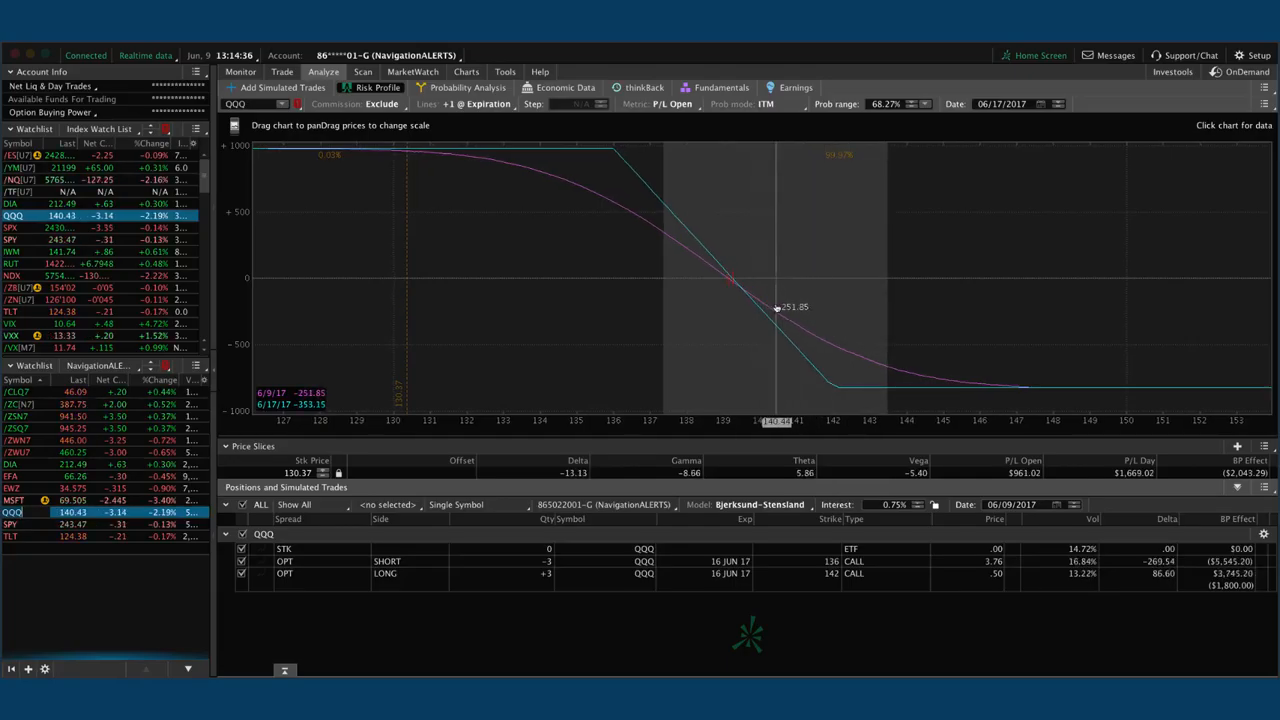
{"action": "mouse_move", "coordinate": [875, 311]}
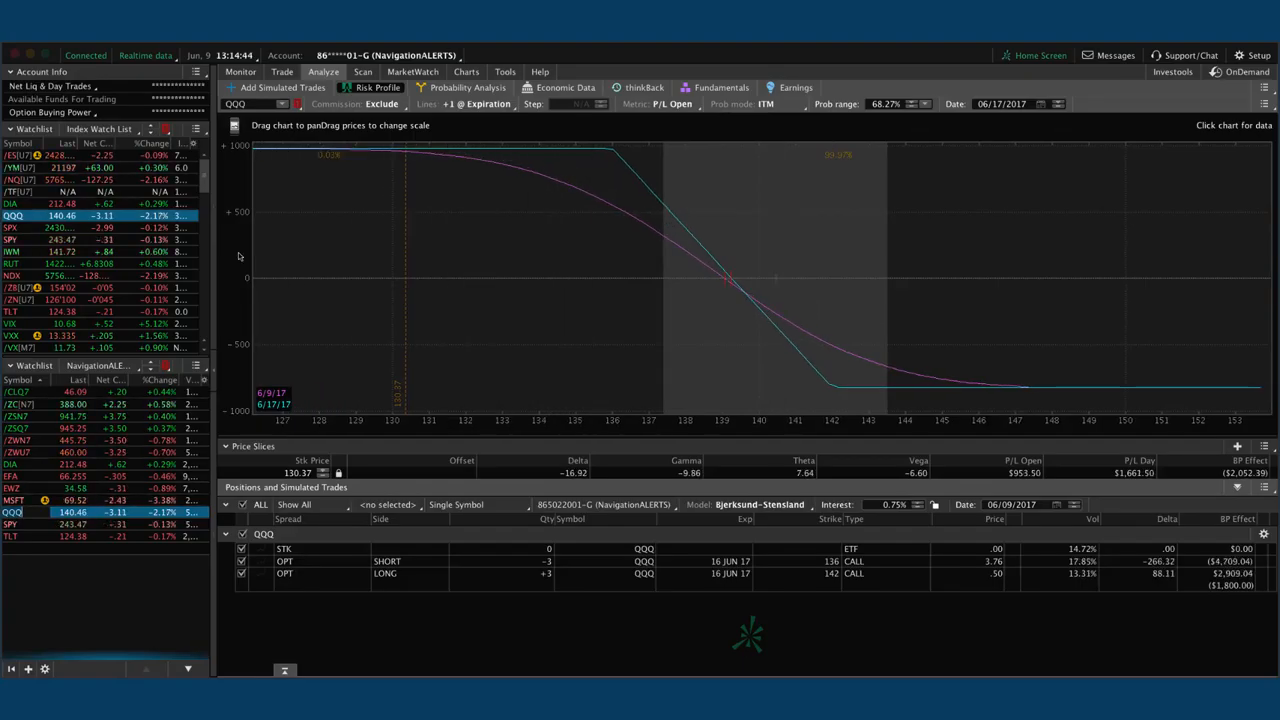
Scroll down while reviewing the QQQ 136/142 June call spread and DIA iron condor profiles.
{"action": "scroll", "scroll_direction": "down", "scroll_amount": 3}
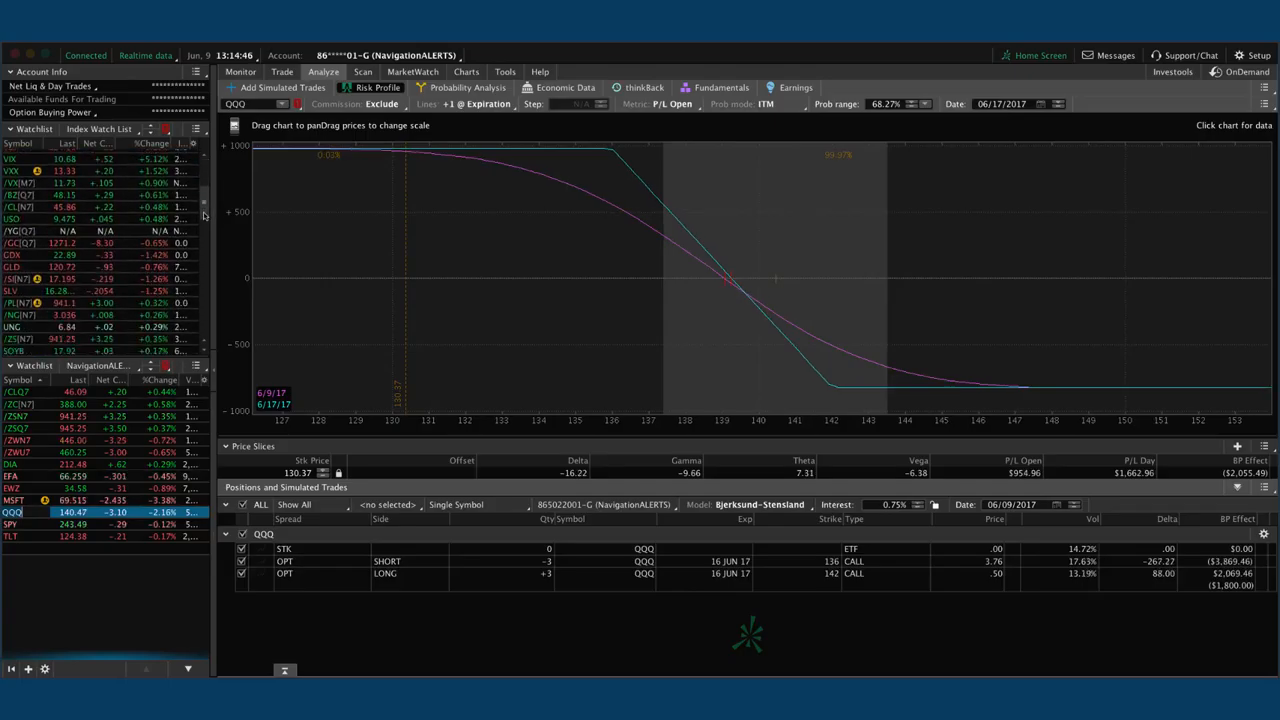
{"action": "scroll", "scroll_direction": "down", "scroll_amount": 3}
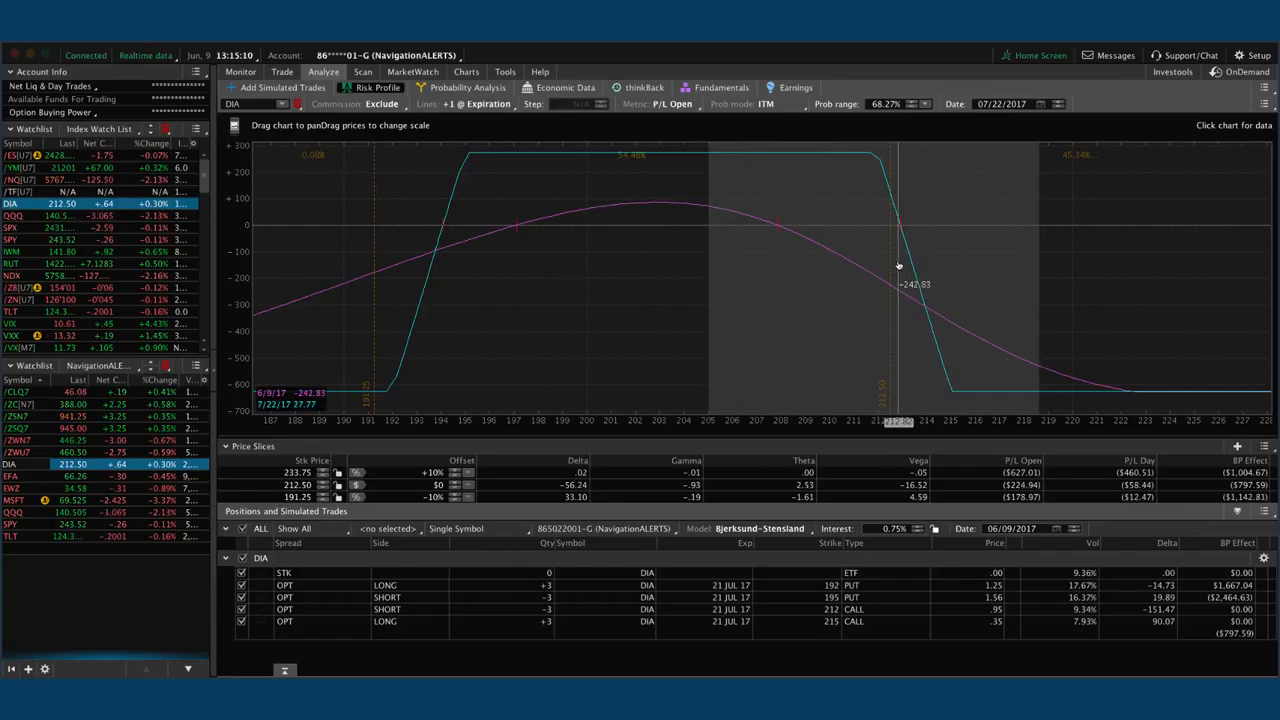
Read DIA's P/L across the risk graph, check its Trade tab, then return to Risk Profile.
{"action": "left_click_drag", "start_coordinate": [895, 265], "coordinate": [855, 237]}
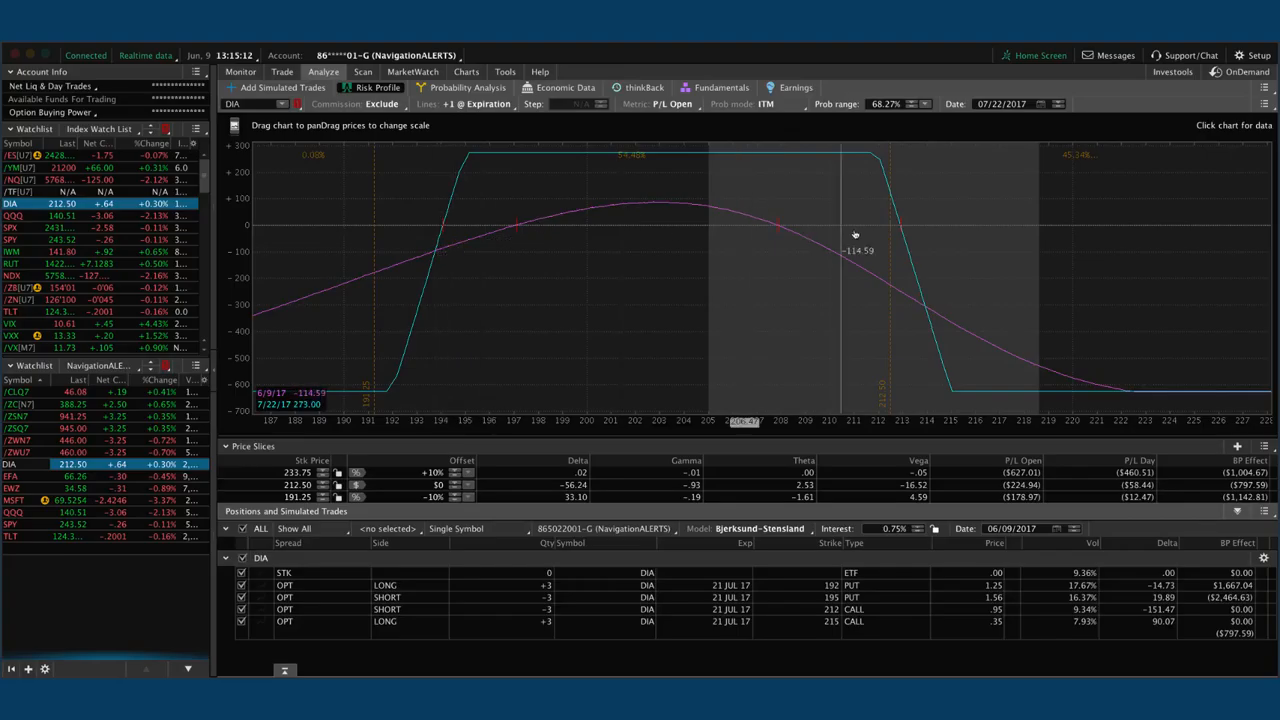
{"action": "mouse_move", "coordinate": [1020, 175]}
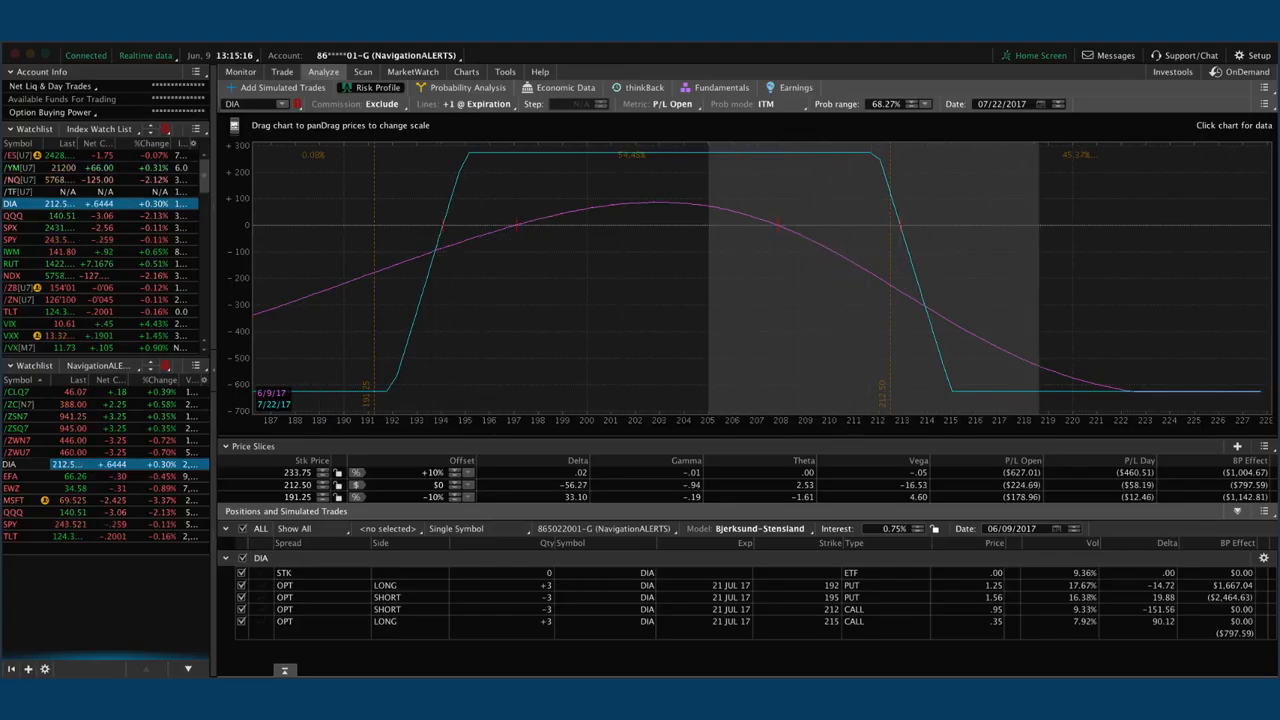
{"action": "left_click", "coordinate": [282, 71]}
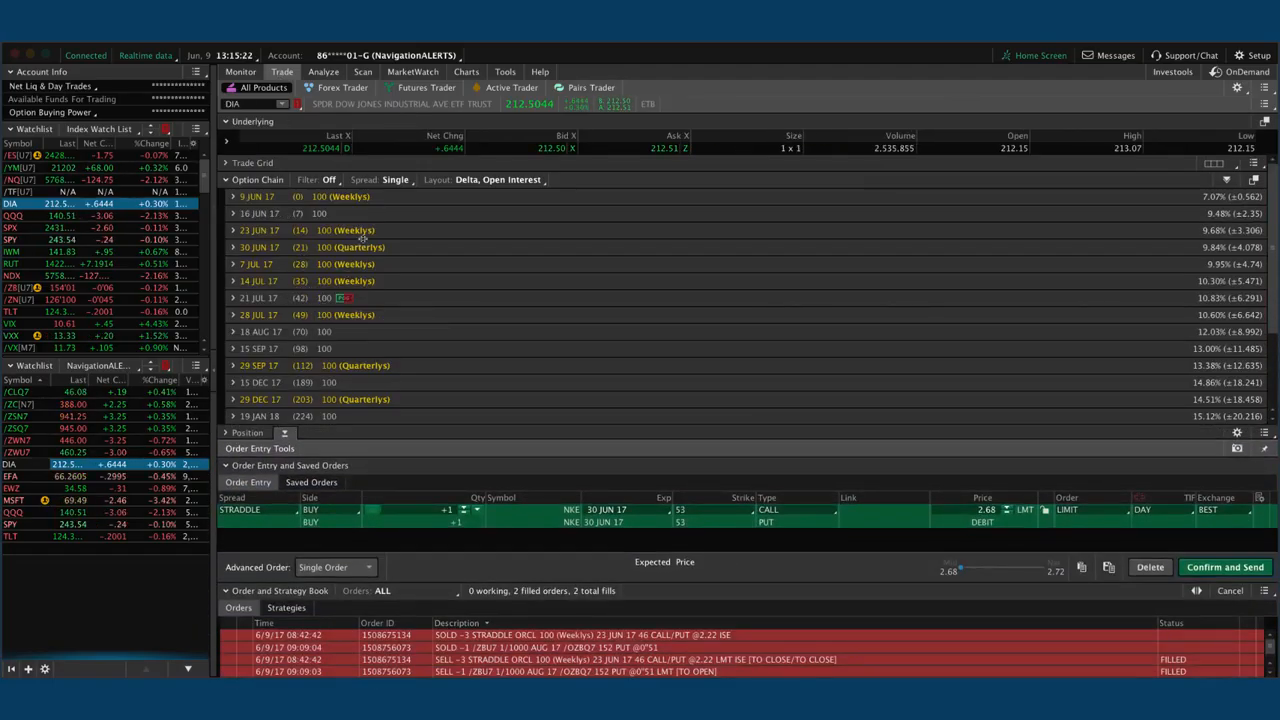
{"action": "left_click", "coordinate": [323, 71]}
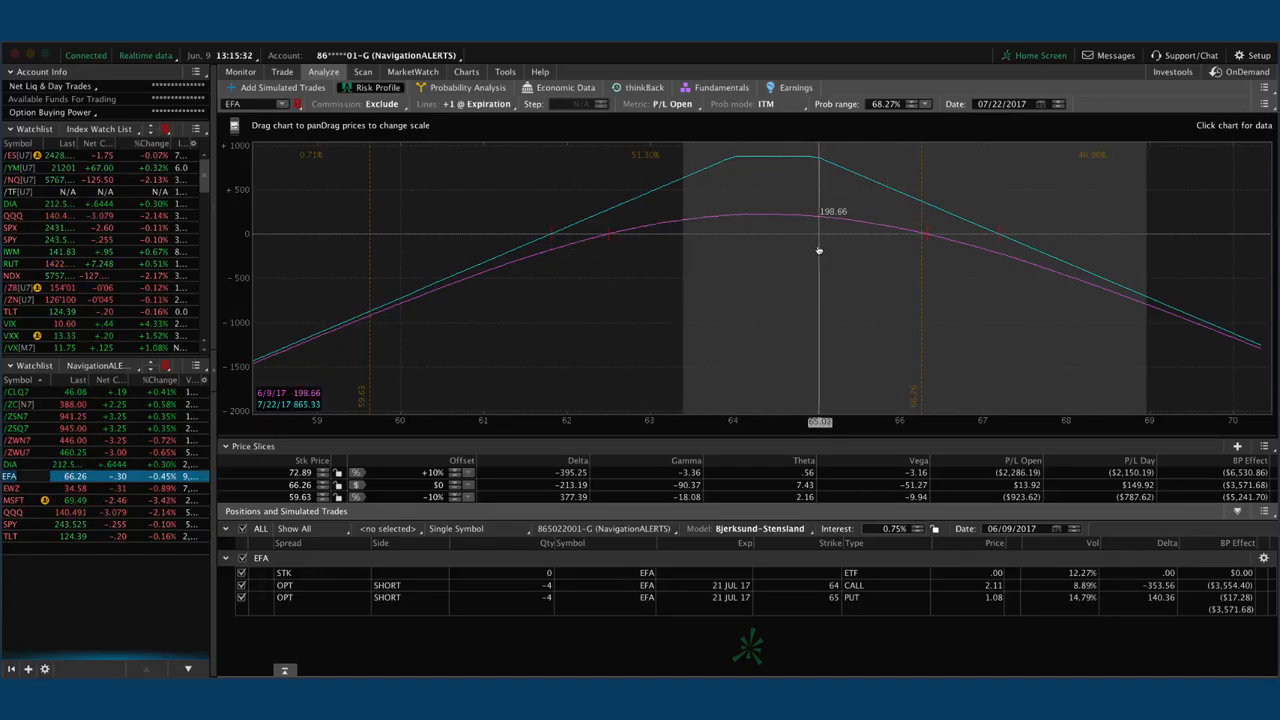
Review the MSFT July 62.5/72.5 strangle, then load the SPY 244 put calendar risk profile.
{"action": "left_click", "coordinate": [12, 488]}
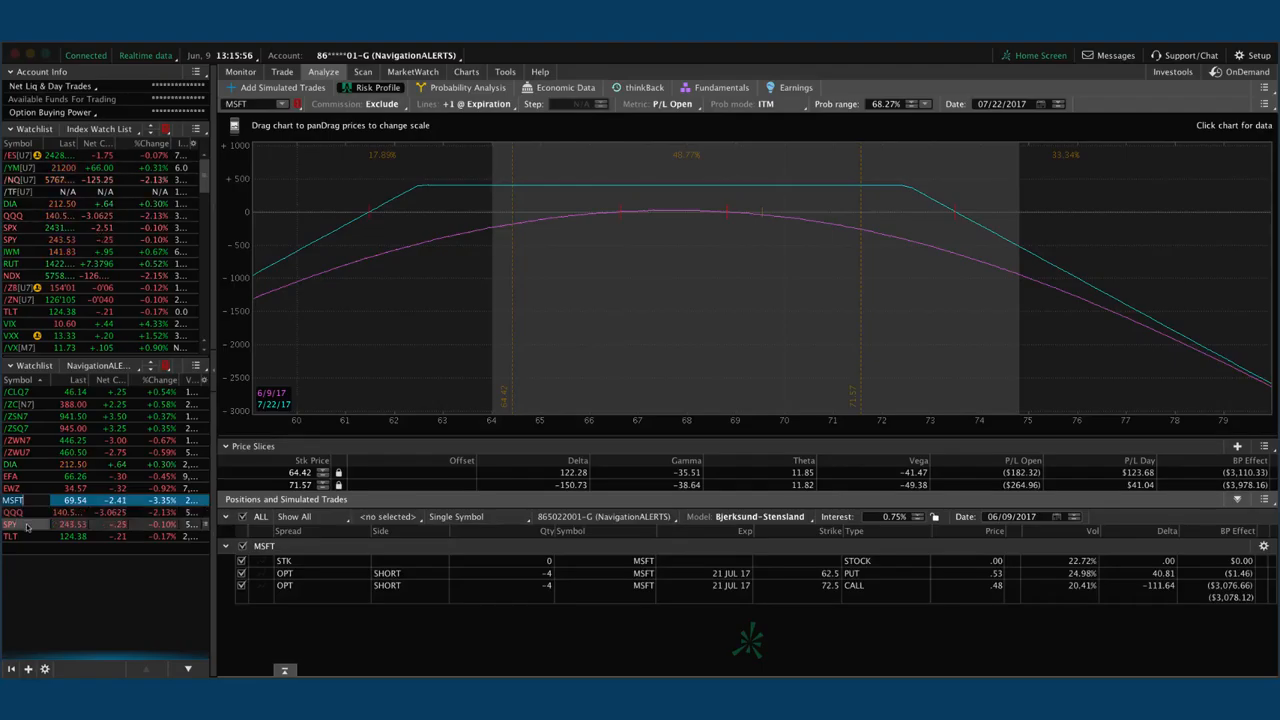
{"action": "left_click", "coordinate": [11, 524]}
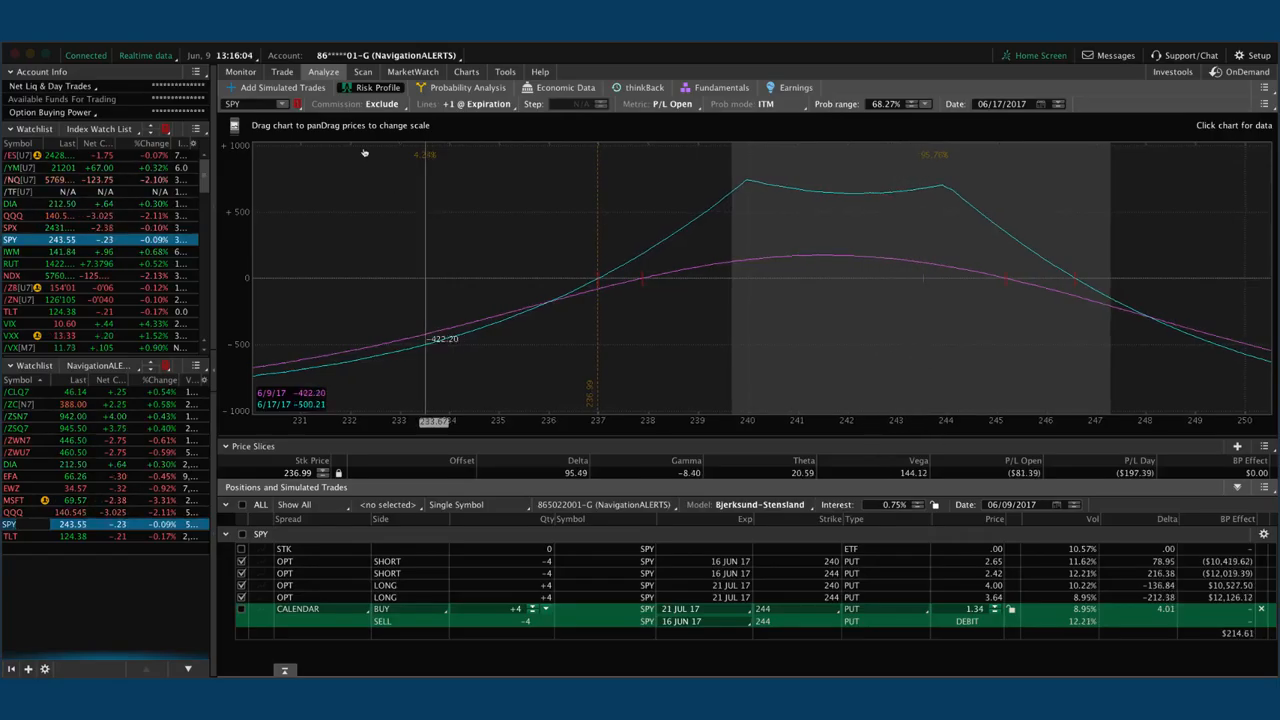
Check the SPY option chain, then return to the 244 put calendar risk profile.
{"action": "left_click", "coordinate": [282, 71]}
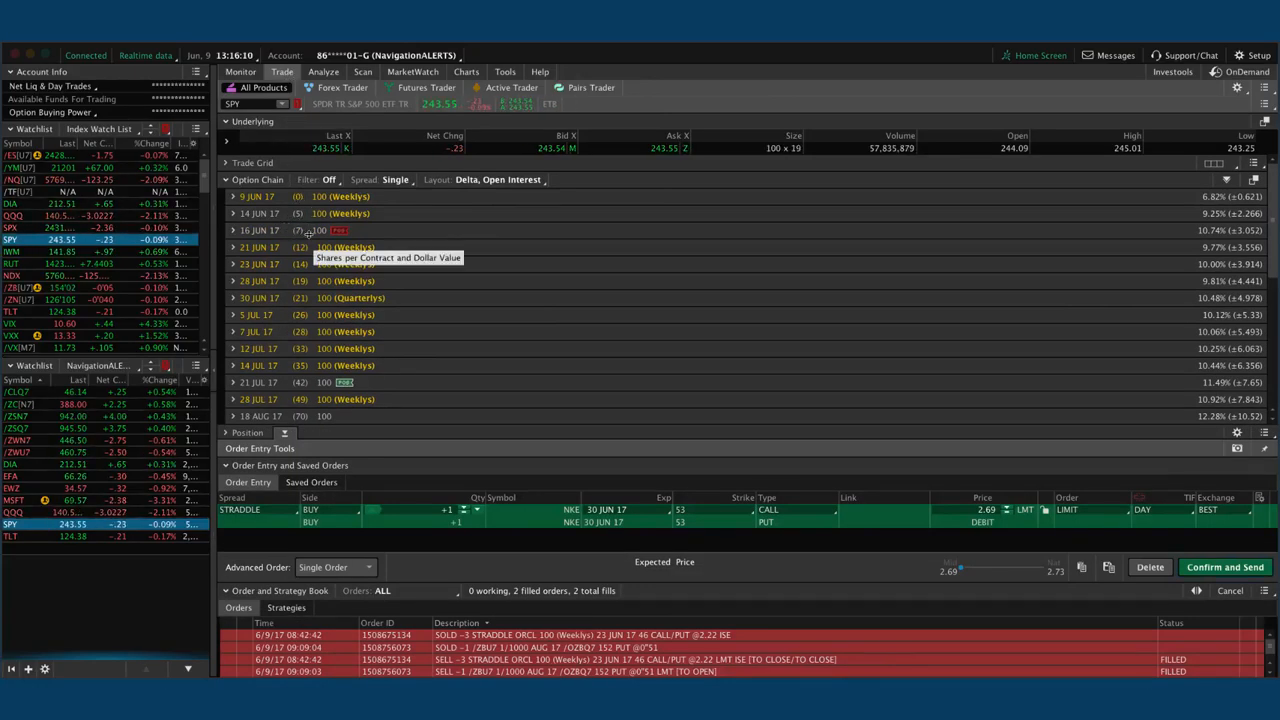
{"action": "left_click", "coordinate": [323, 71]}
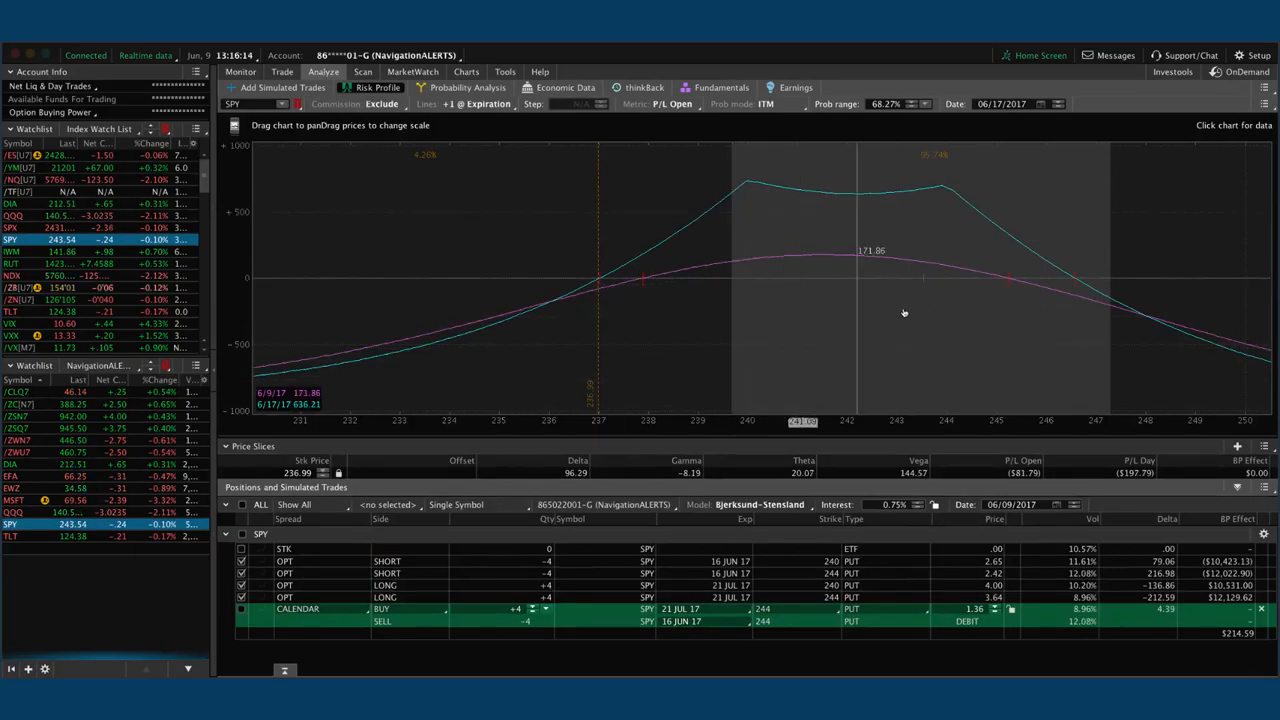
{"action": "mouse_move", "coordinate": [920, 308]}
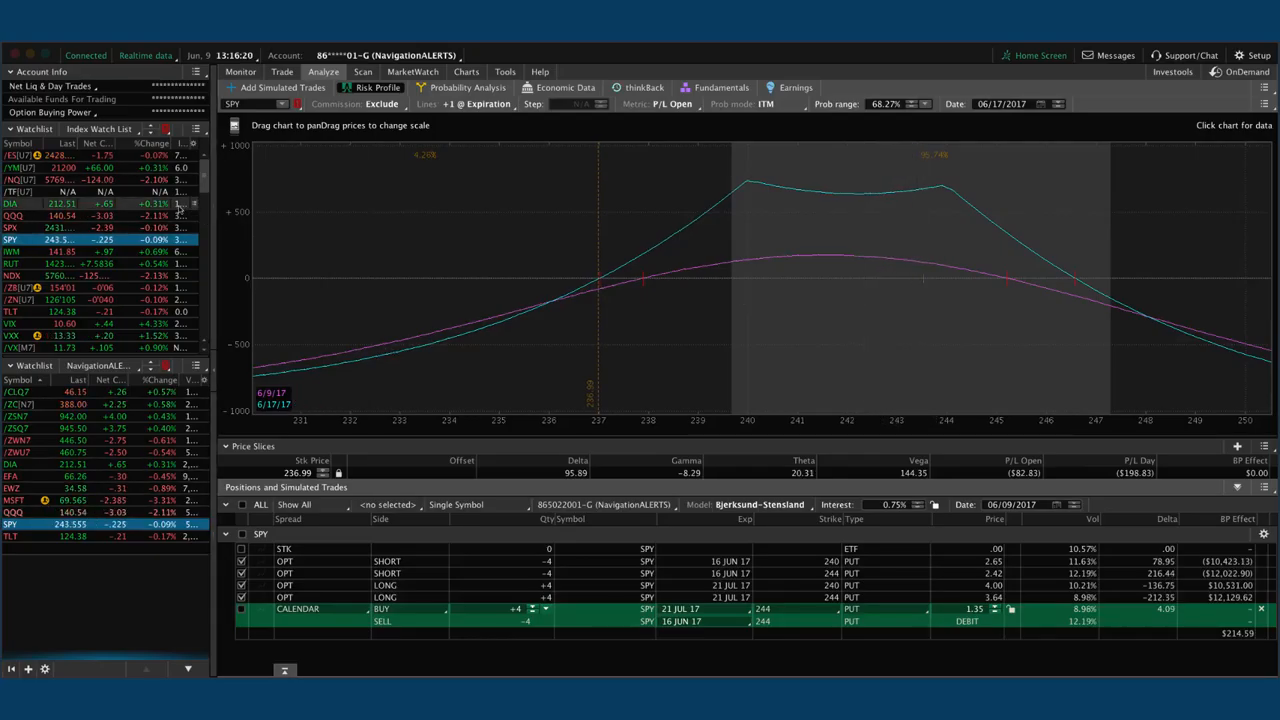
{"action": "mouse_move", "coordinate": [843, 305]}
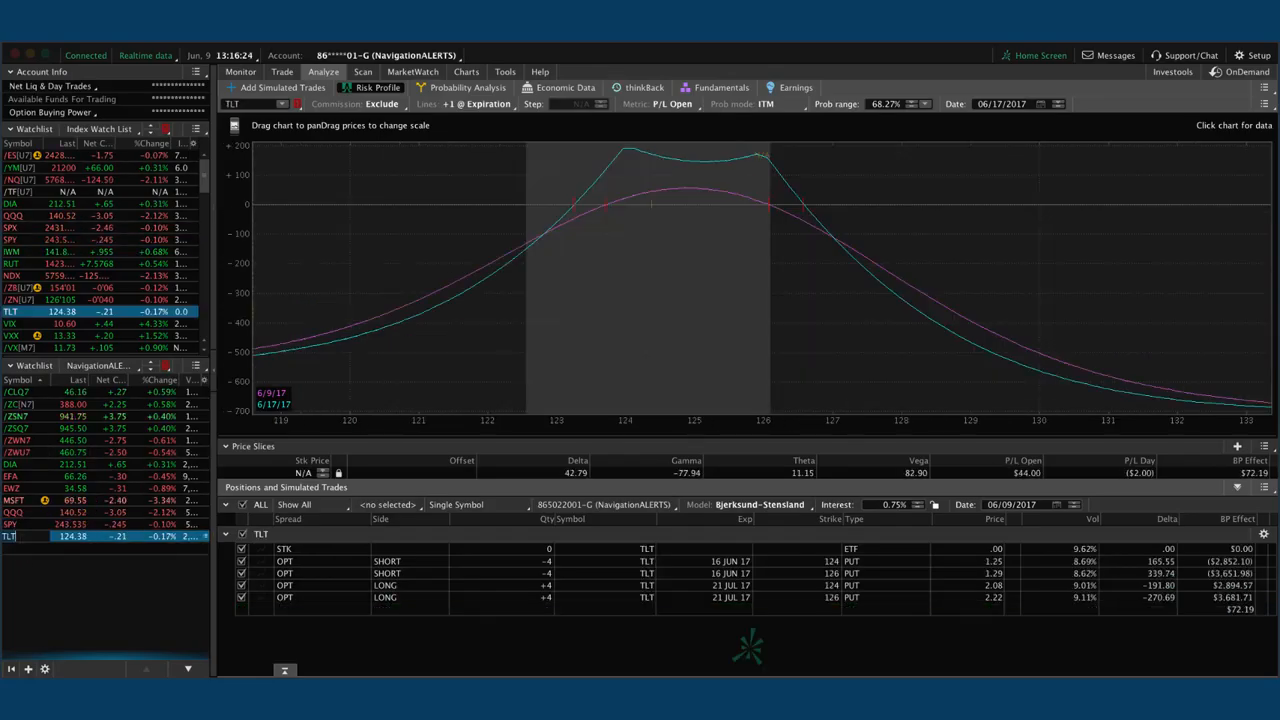
{"action": "mouse_move", "coordinate": [651, 263]}
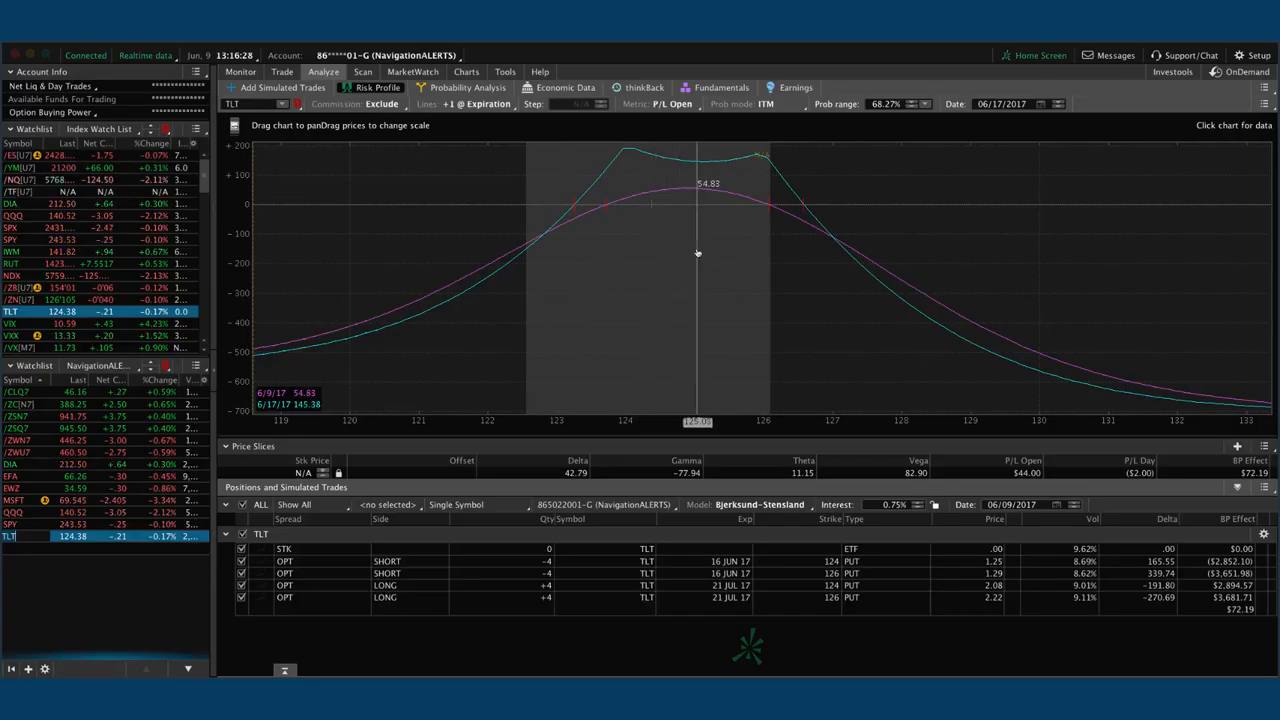
{"action": "left_click", "coordinate": [466, 71]}
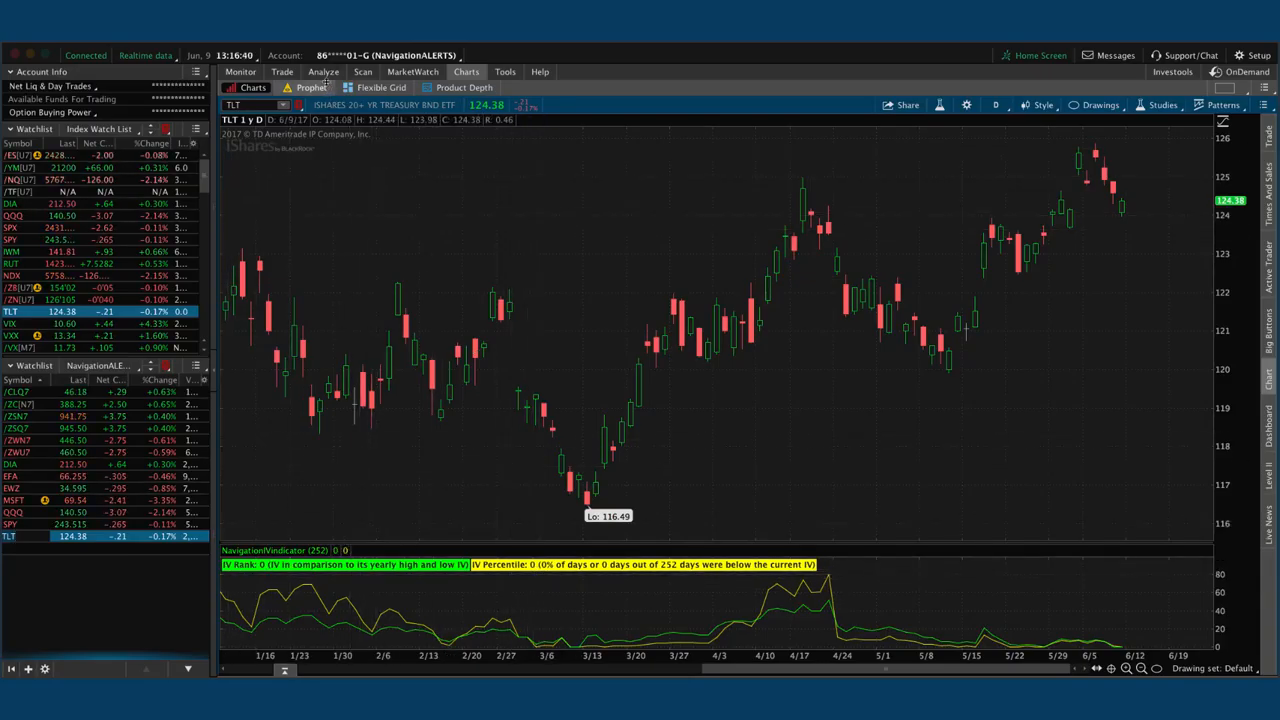
{"action": "left_click", "coordinate": [323, 71]}
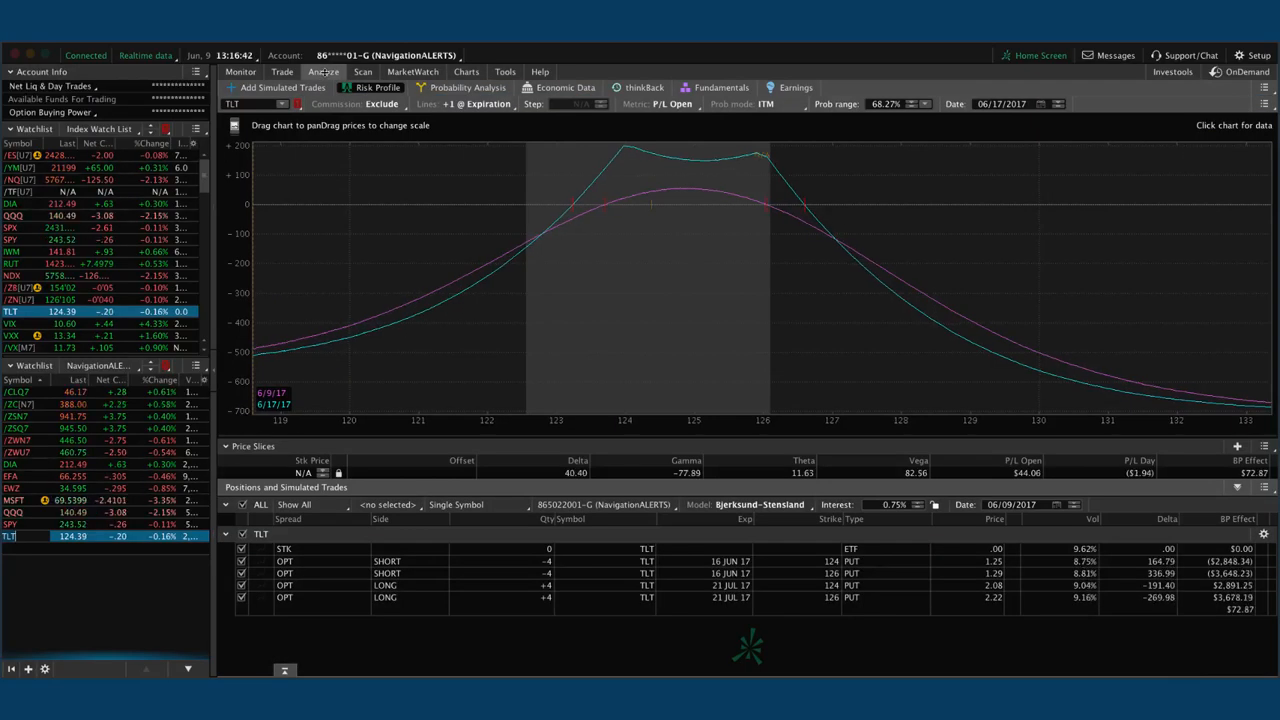